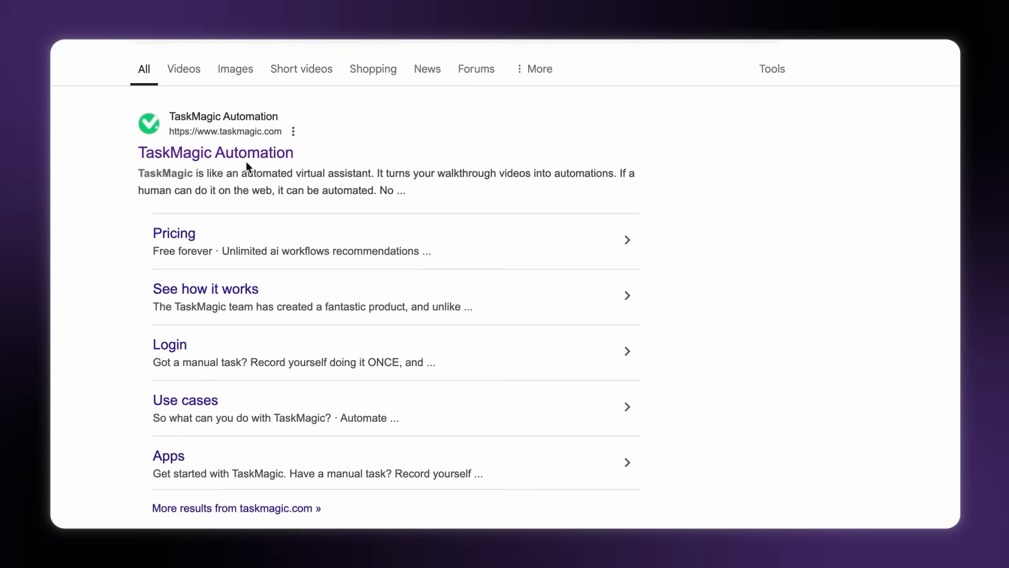
Step: Scroll through the Reddit feed and the 'i hate instagram' post results
{"action": "scroll", "scroll_direction": "down", "scroll_amount": 3}
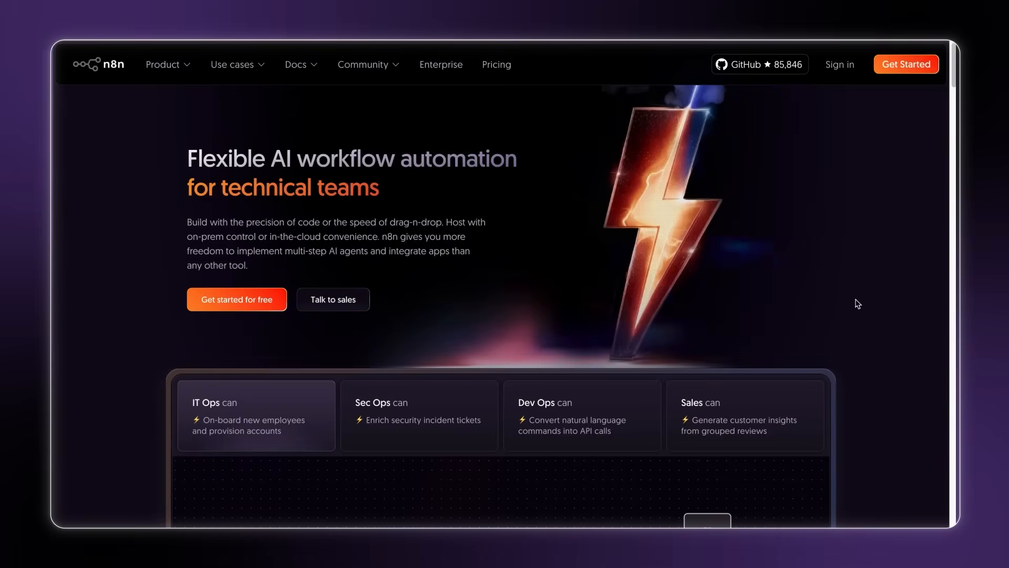
{"action": "scroll", "scroll_direction": "down", "scroll_amount": 3}
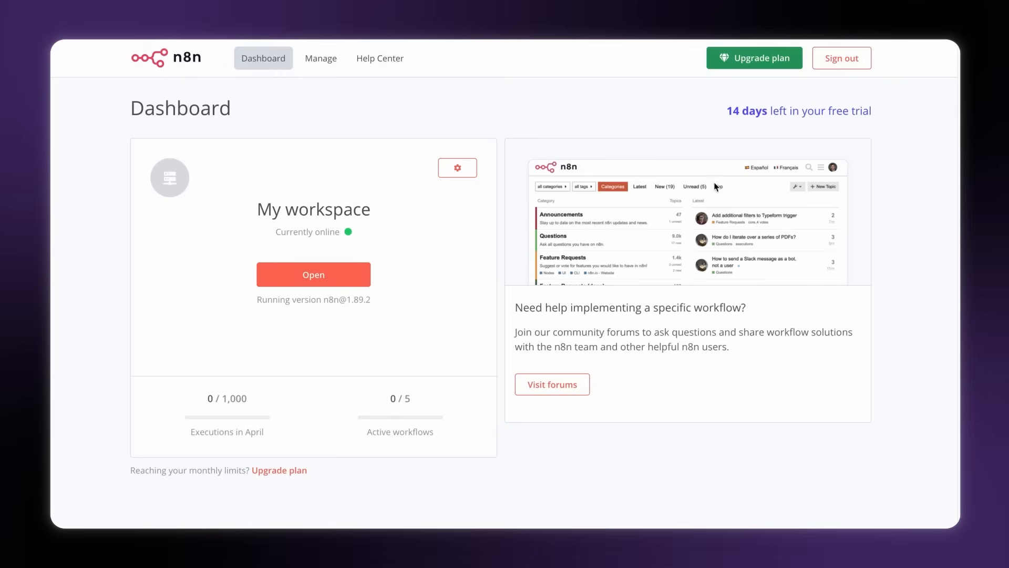
{"action": "mouse_move", "coordinate": [750, 151]}
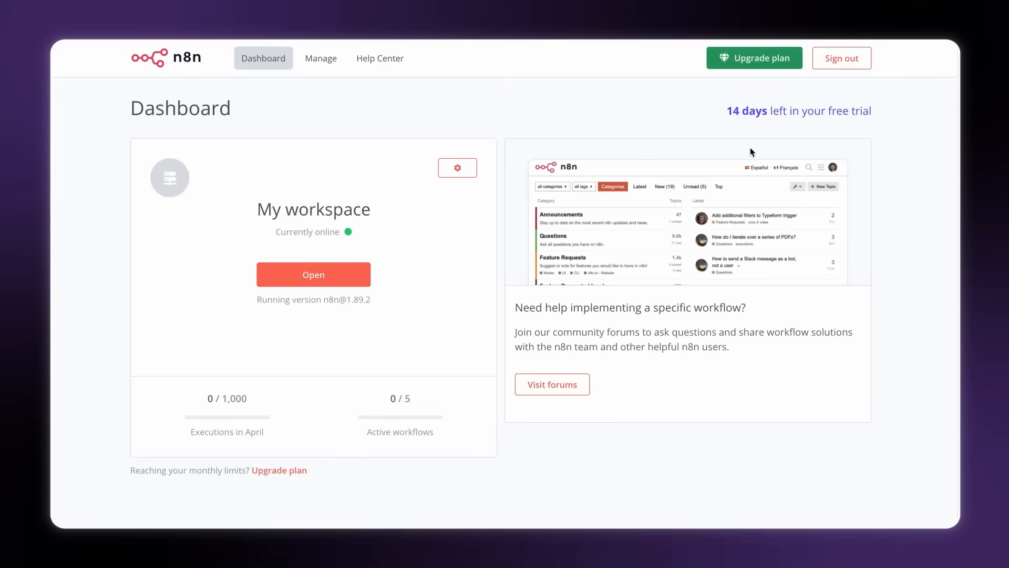
{"action": "mouse_move", "coordinate": [781, 124]}
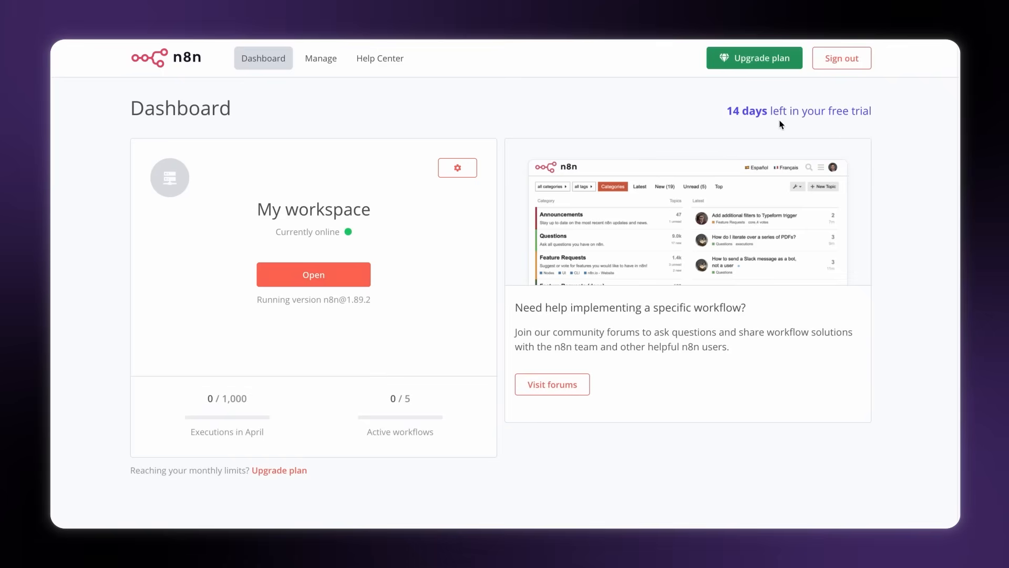
{"action": "mouse_move", "coordinate": [776, 131]}
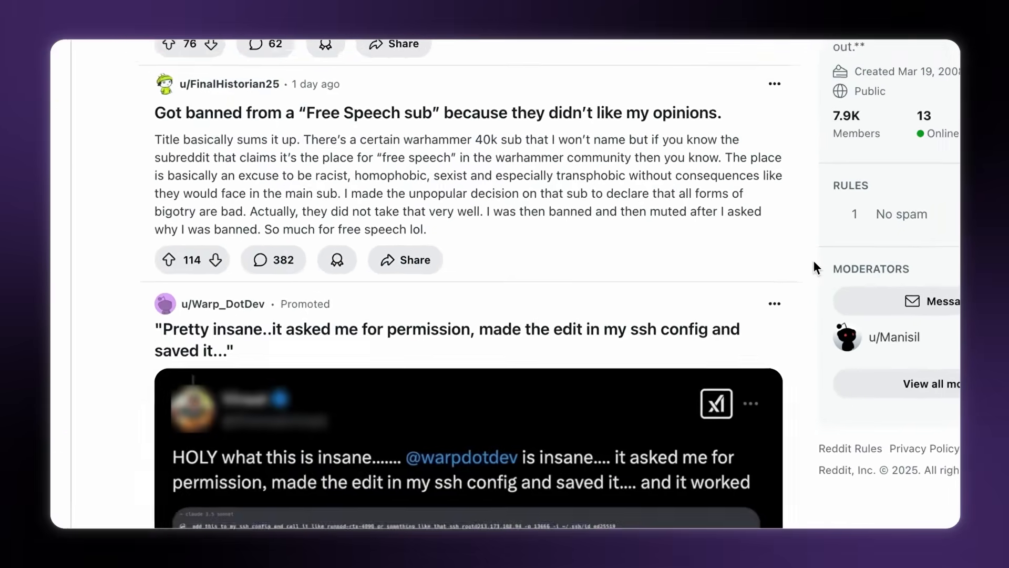
{"action": "scroll", "scroll_direction": "down", "scroll_amount": 3}
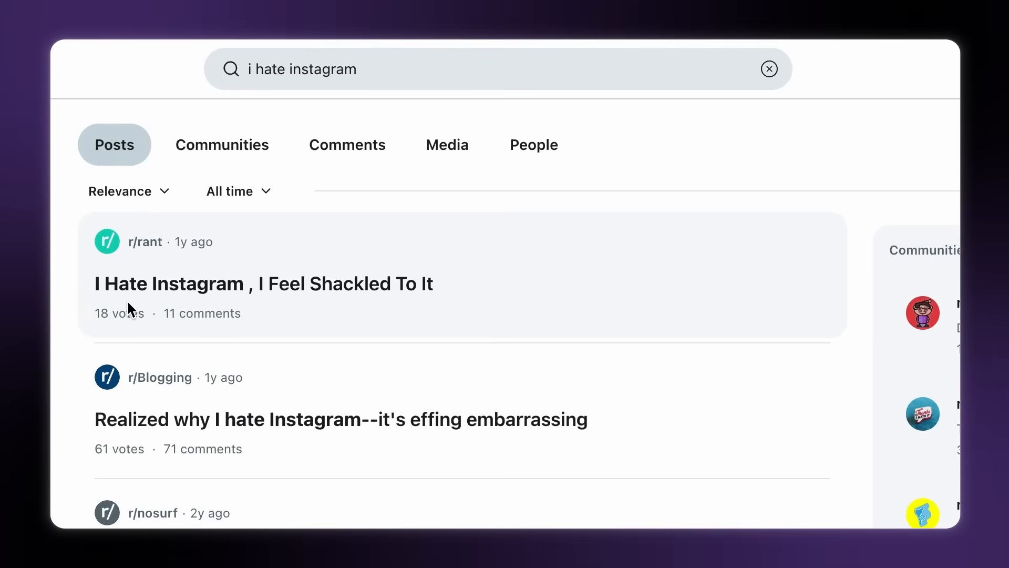
{"action": "mouse_move", "coordinate": [334, 305]}
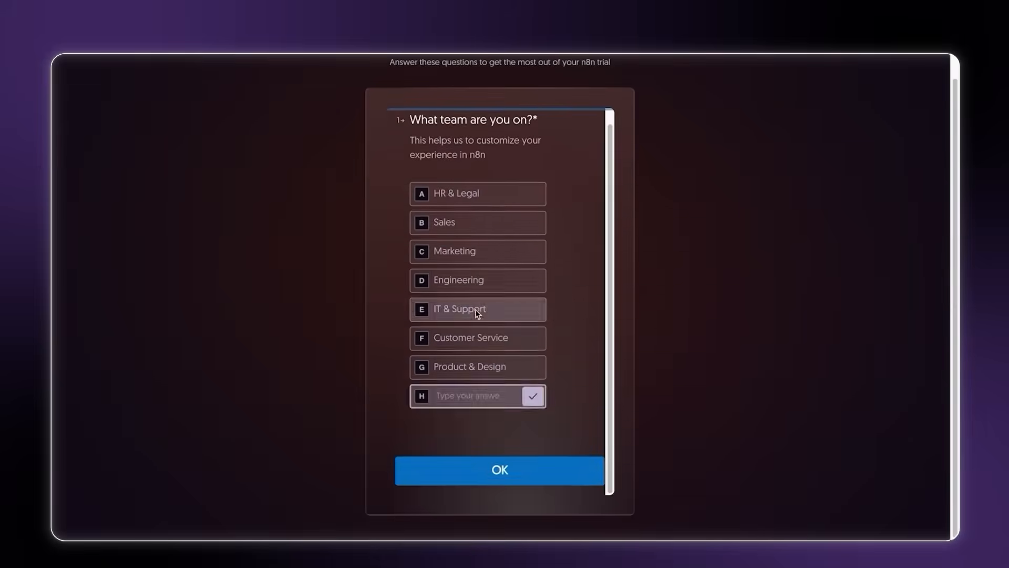
Step: Answer the trial onboarding team question to reach the new empty 'My workflow 3'
{"action": "left_click", "coordinate": [500, 470]}
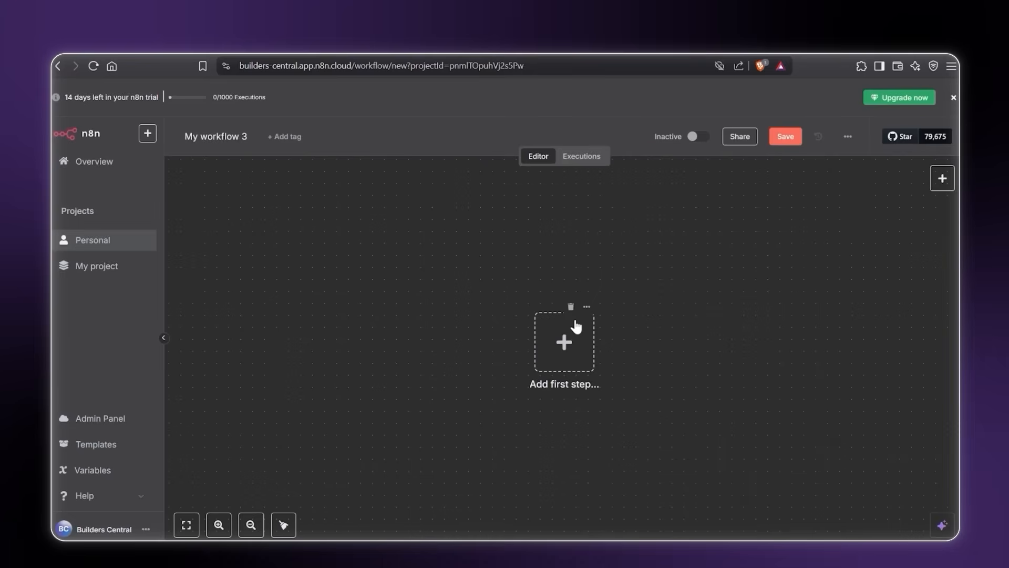
Step: Start the workflow with a manual trigger and pick Reddit as the next node
{"action": "left_click", "coordinate": [564, 342]}
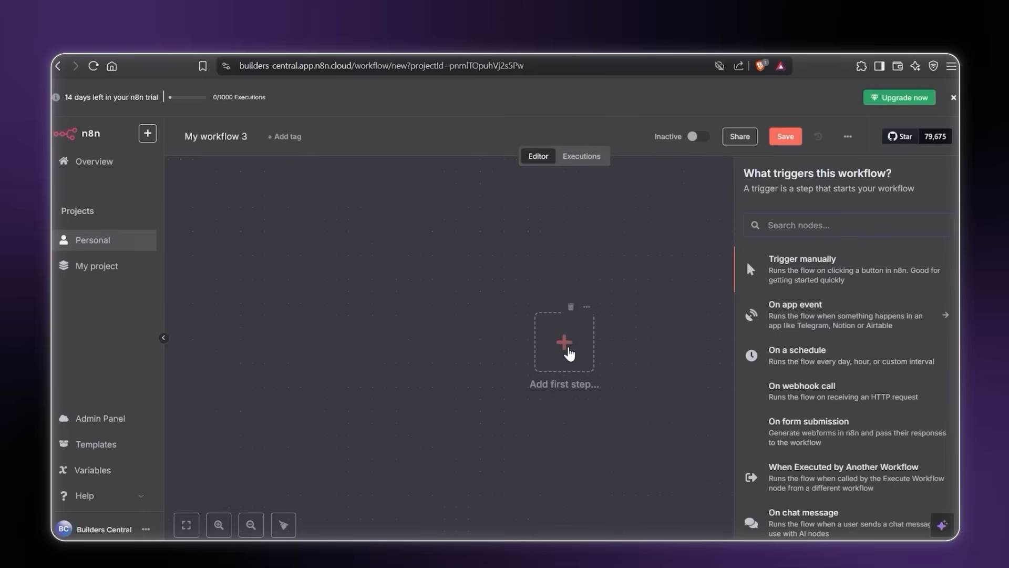
{"action": "left_click", "coordinate": [801, 258]}
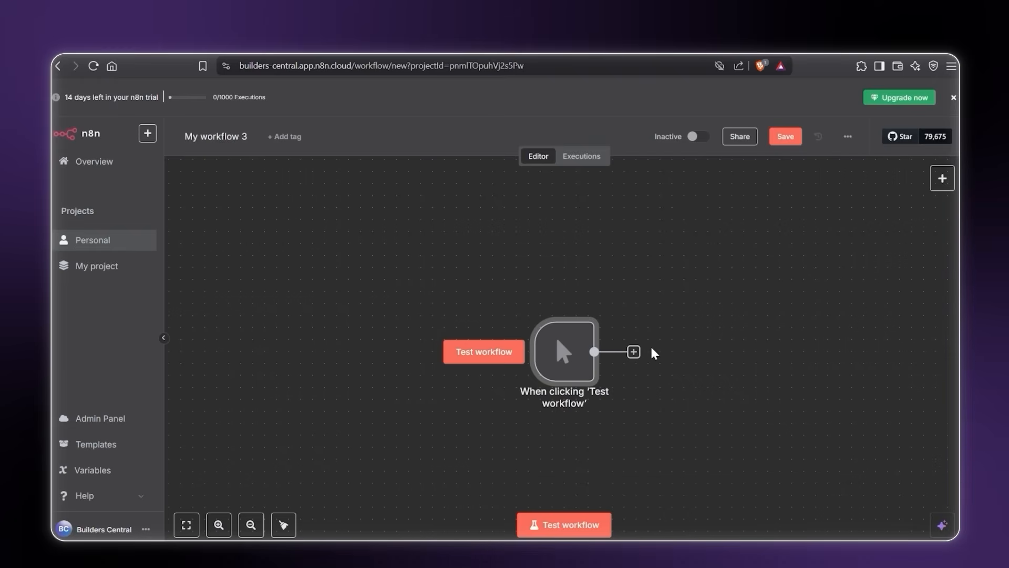
{"action": "left_click", "coordinate": [633, 352]}
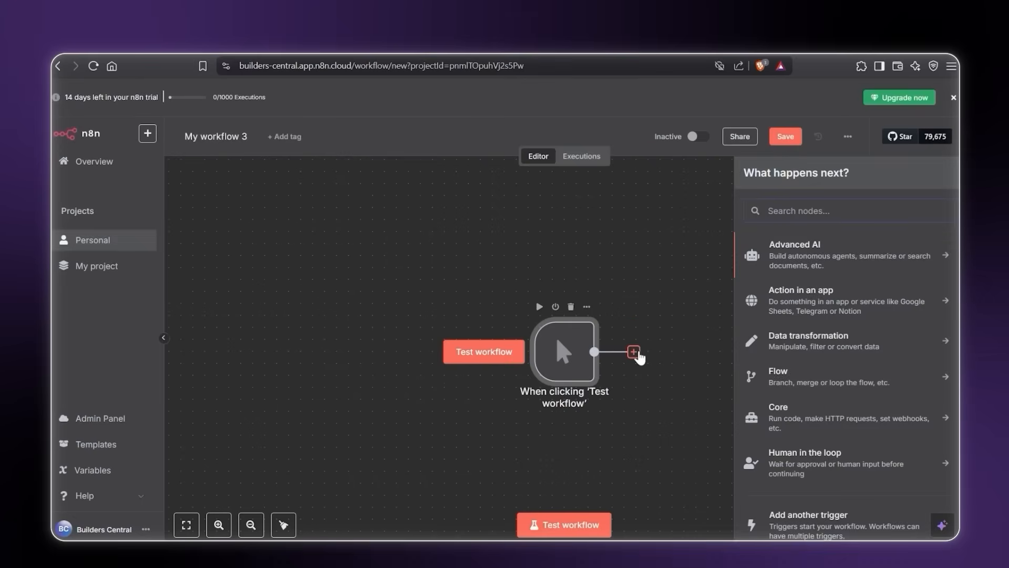
{"action": "type", "text": "re"}
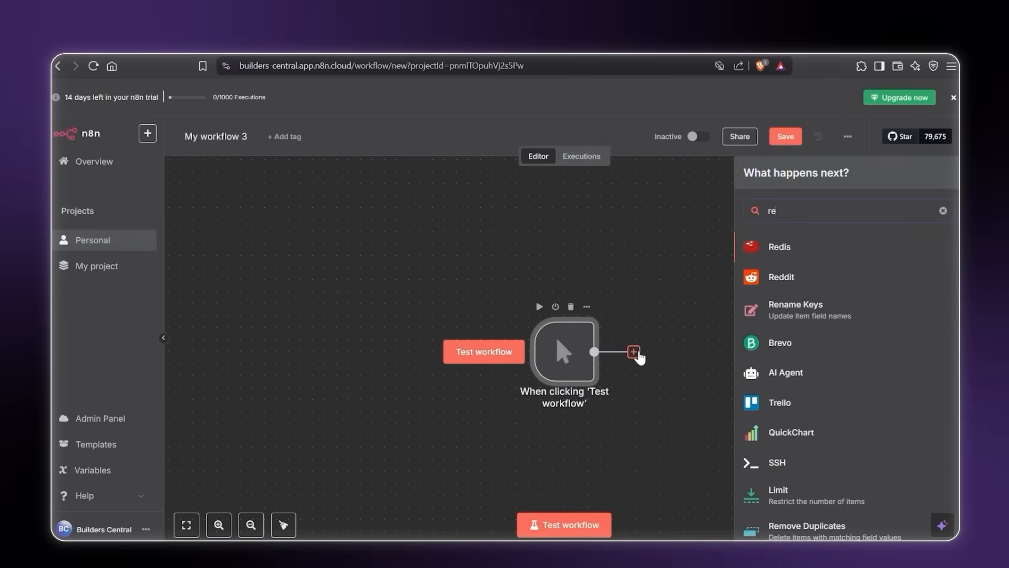
{"action": "type", "text": "d"}
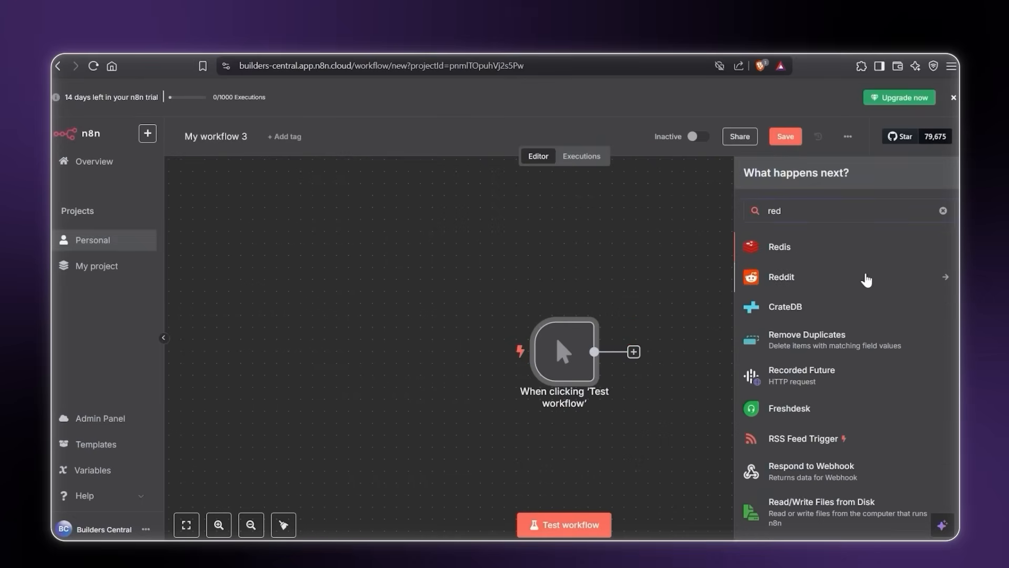
{"action": "left_click", "coordinate": [781, 277]}
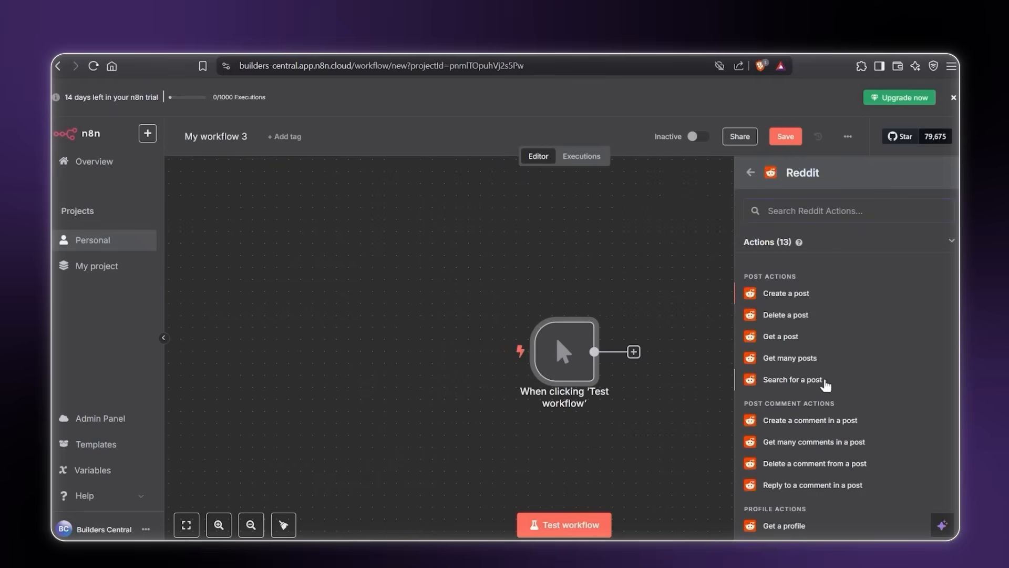
Step: Add a Reddit 'Search for a post' step on r/slack with limit 10 and test it
{"action": "left_click", "coordinate": [792, 378]}
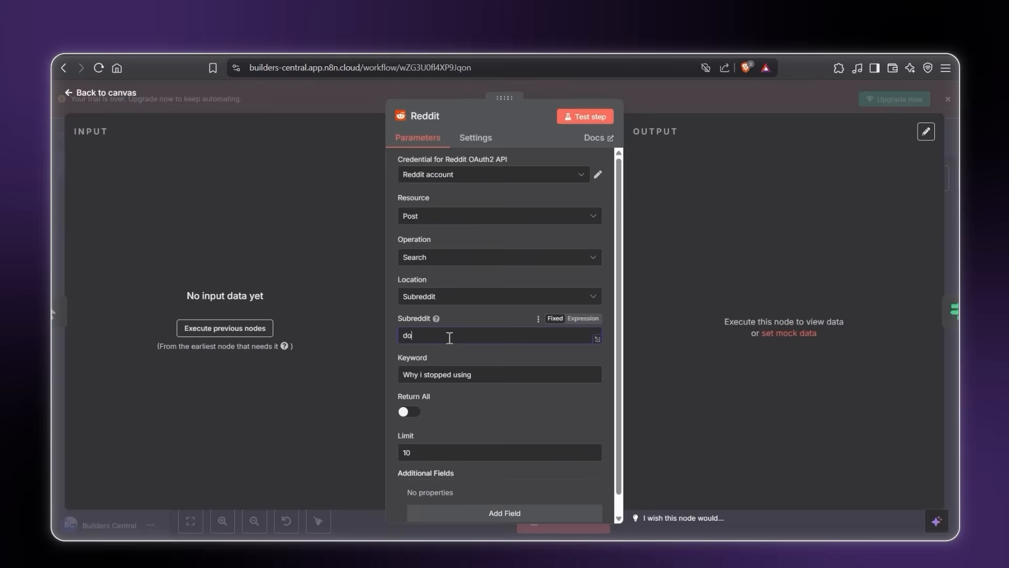
{"action": "type", "text": "cusig"}
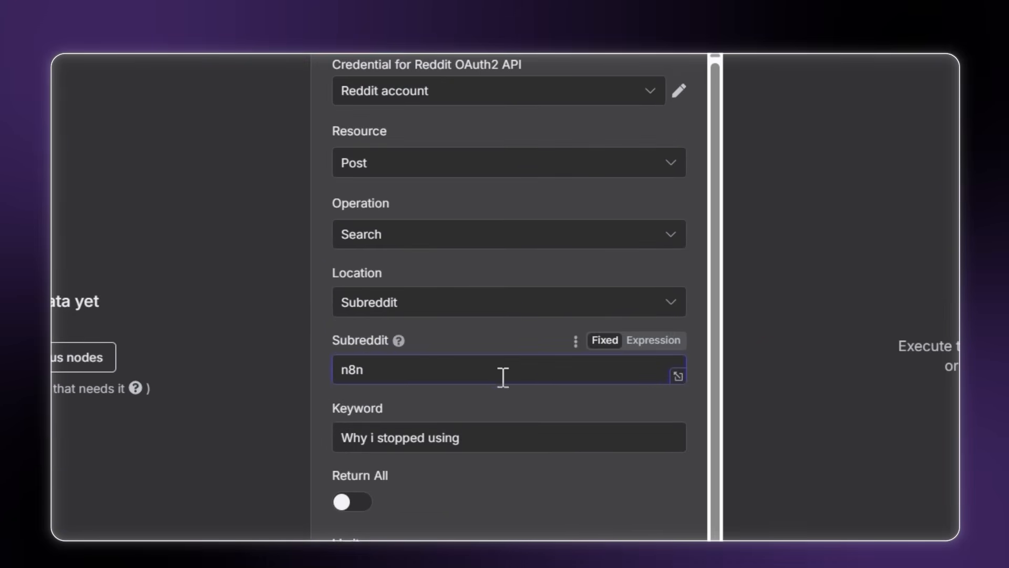
{"action": "scroll", "scroll_direction": "down", "scroll_amount": 3}
{"action": "type", "text": "slack"}
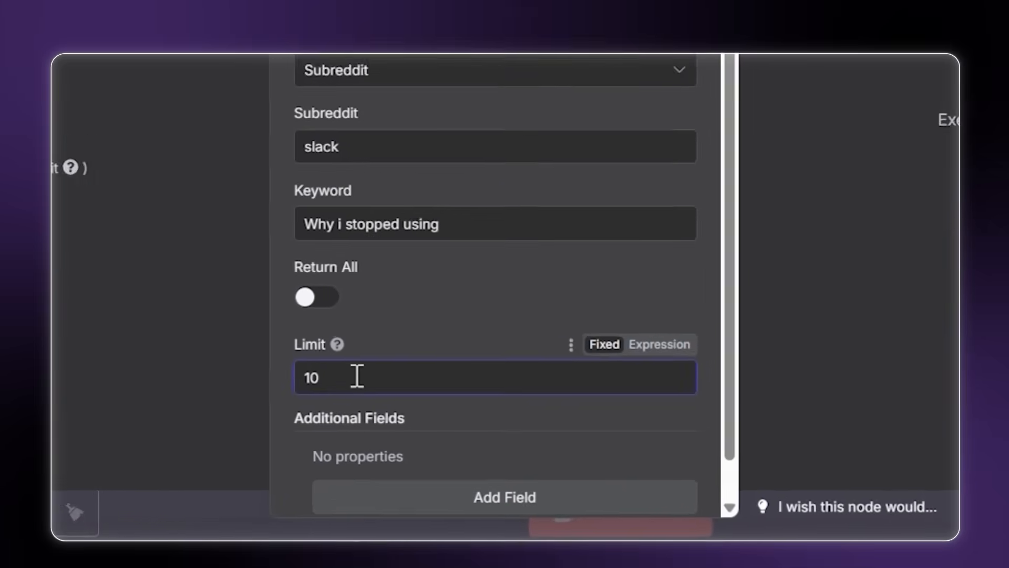
{"action": "scroll", "scroll_direction": "up", "scroll_amount": 3}
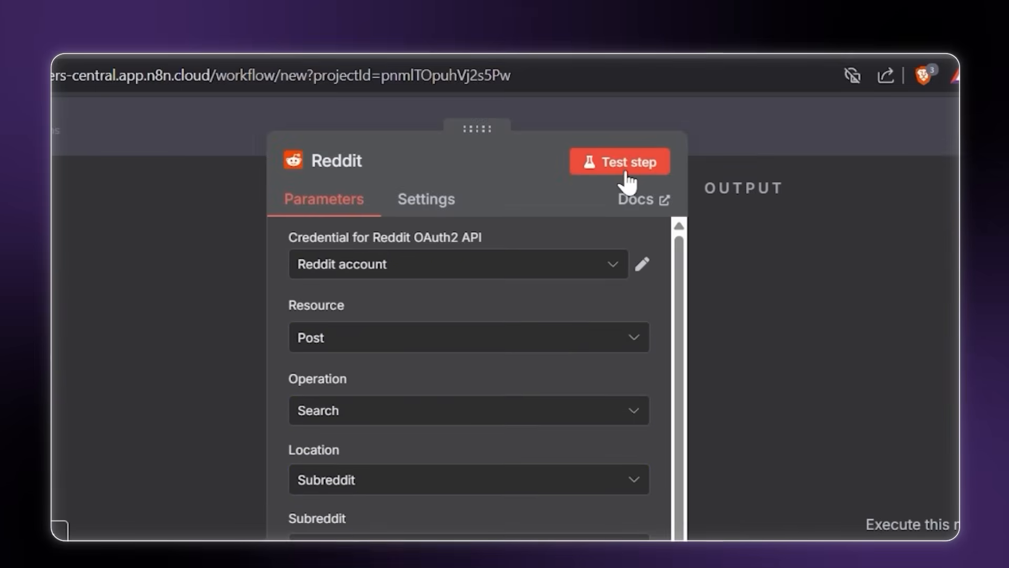
{"action": "left_click", "coordinate": [620, 161]}
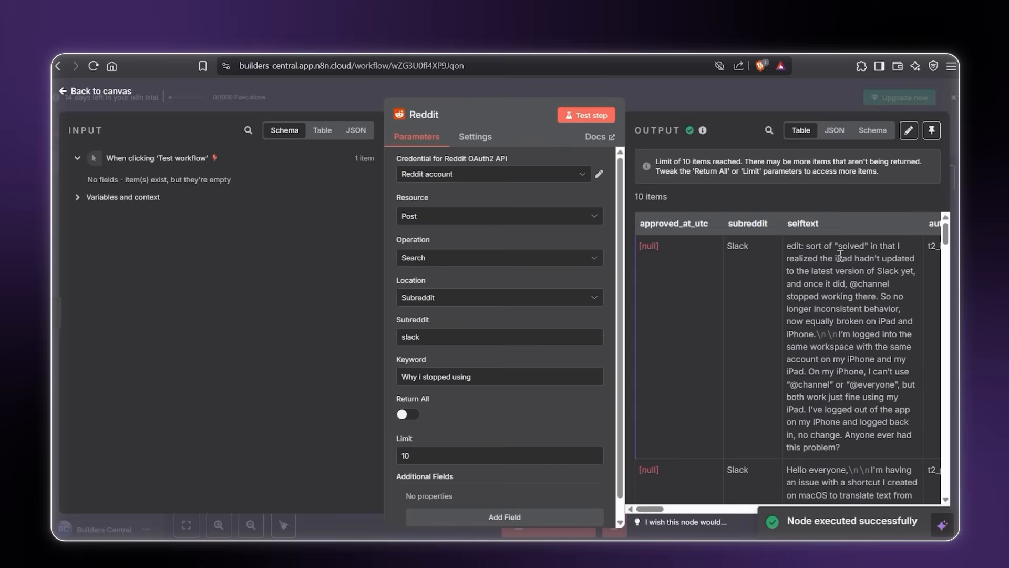
{"action": "scroll", "scroll_direction": "down", "scroll_amount": 3}
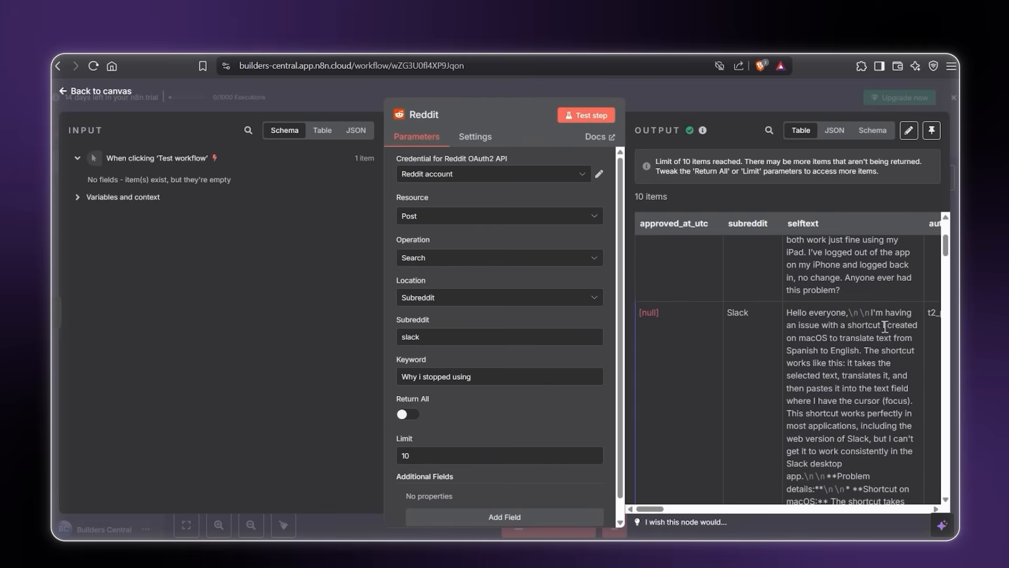
{"action": "scroll", "scroll_direction": "down", "scroll_amount": 3}
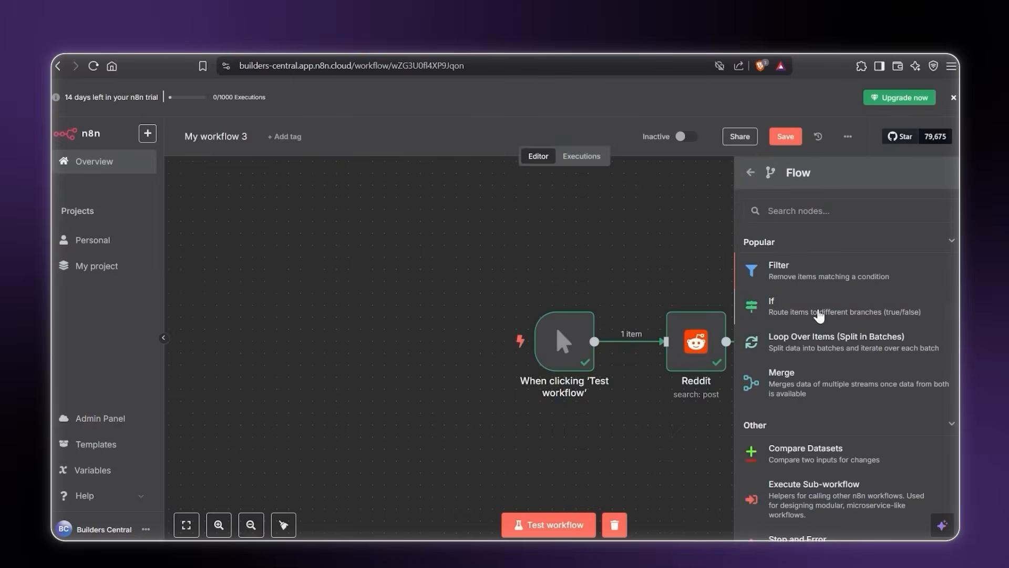
Step: Add an If step requiring at least 2 upvotes and non-empty selftext, and test it
{"action": "left_click", "coordinate": [770, 306]}
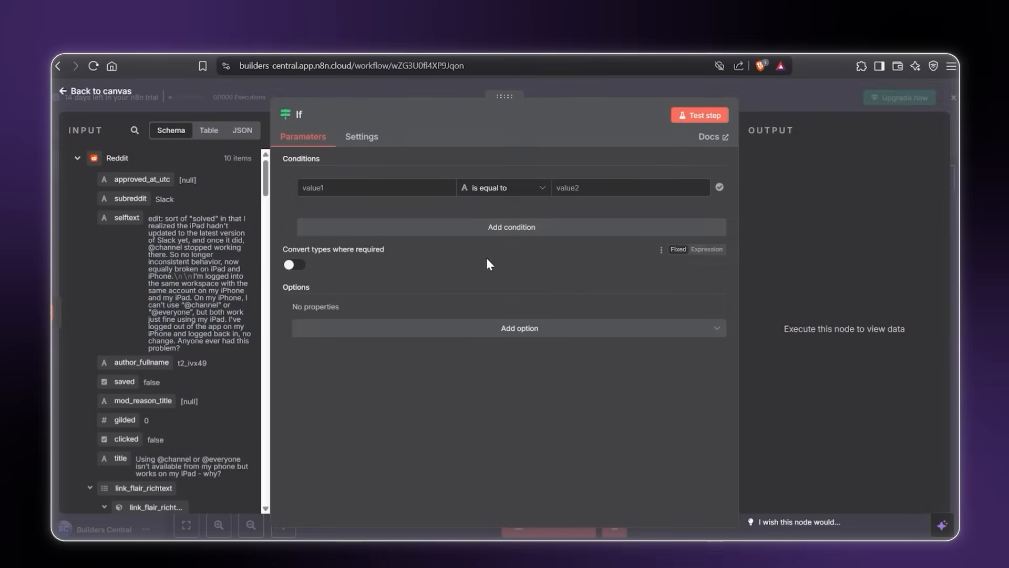
{"action": "scroll", "scroll_direction": "down", "scroll_amount": 3}
{"action": "type", "text": "2"}
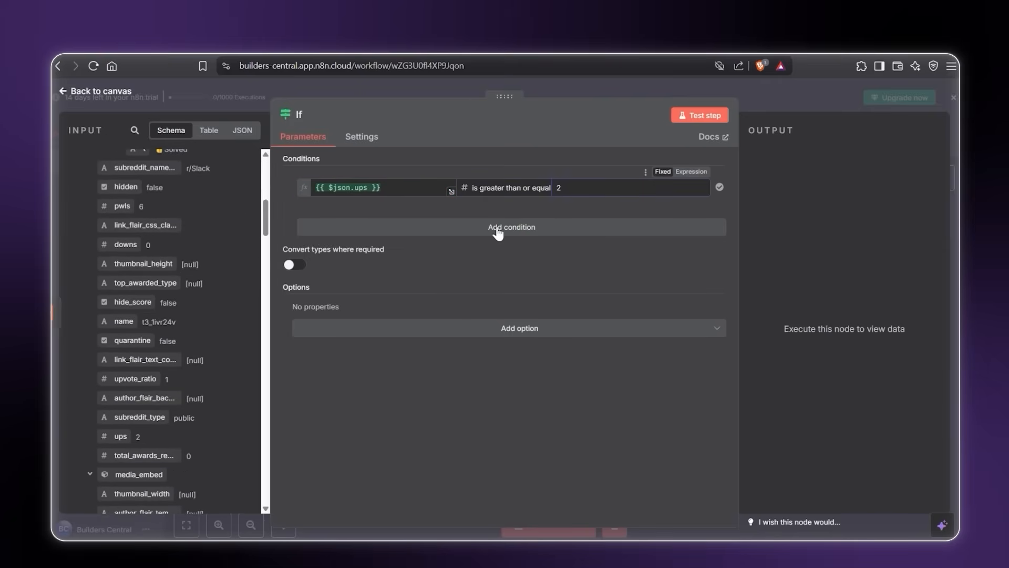
{"action": "left_click", "coordinate": [510, 226]}
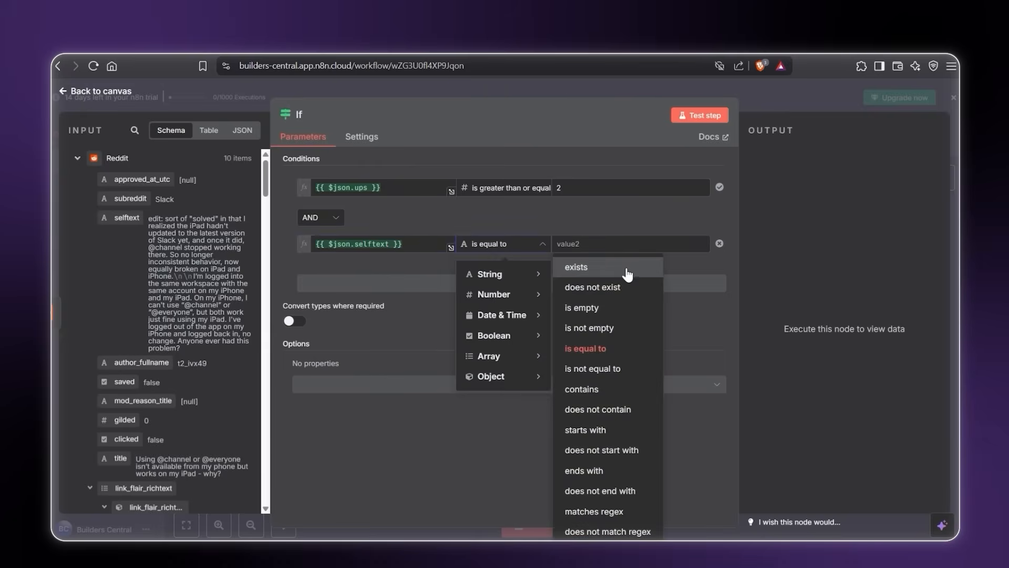
{"action": "left_click", "coordinate": [588, 327]}
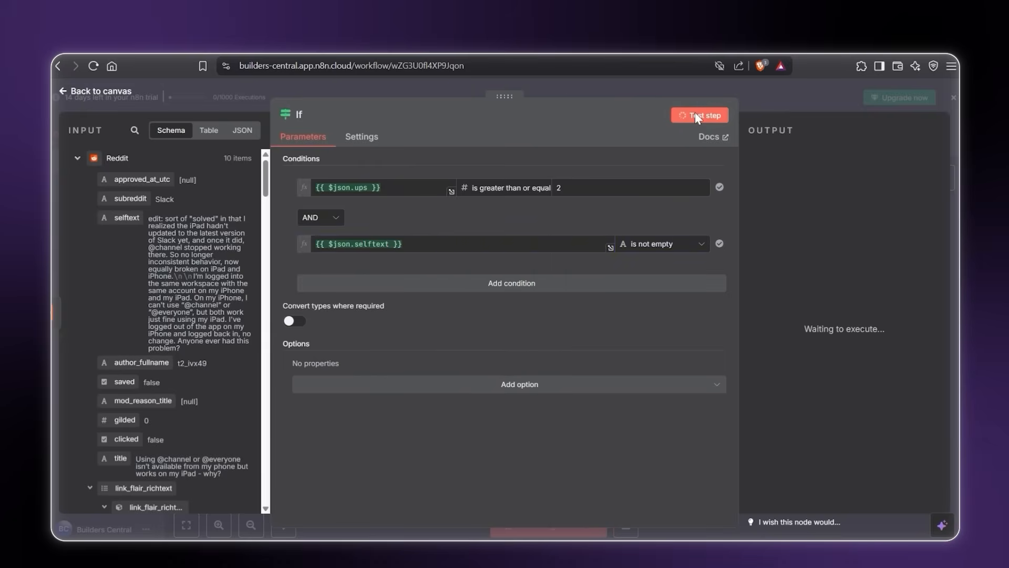
{"action": "left_click", "coordinate": [699, 115]}
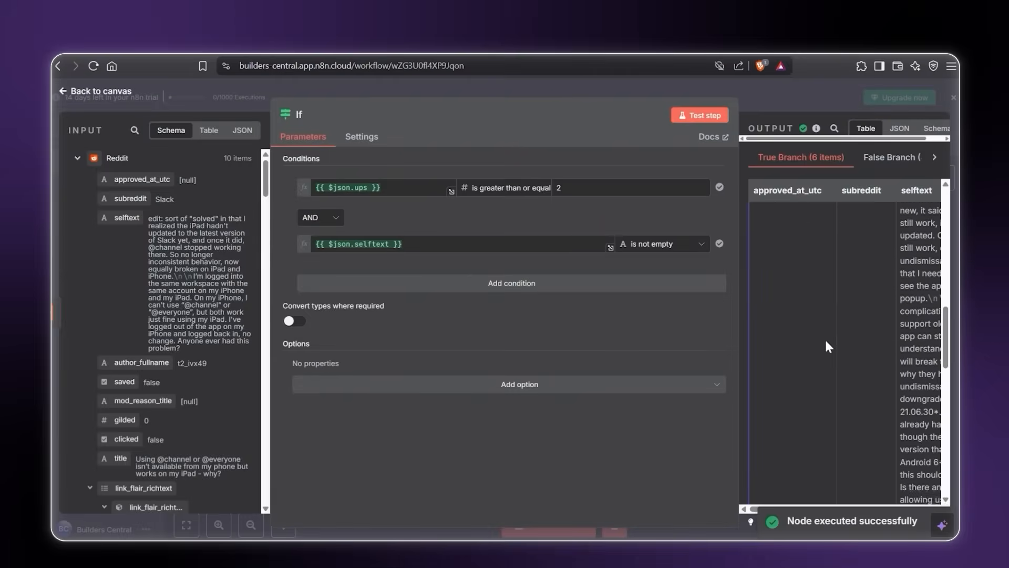
{"action": "scroll", "scroll_direction": "down", "scroll_amount": 3}
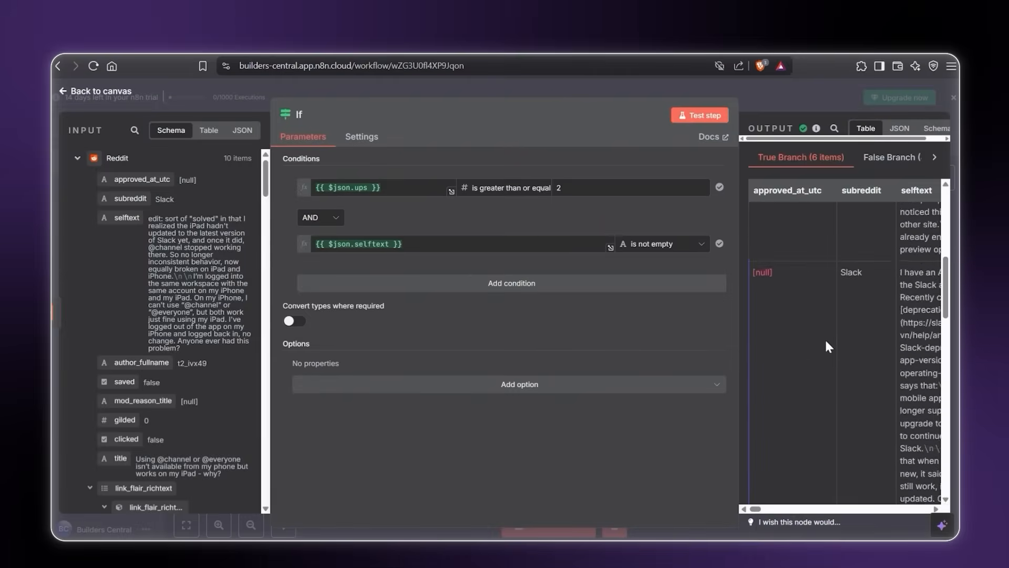
{"action": "left_click", "coordinate": [95, 90]}
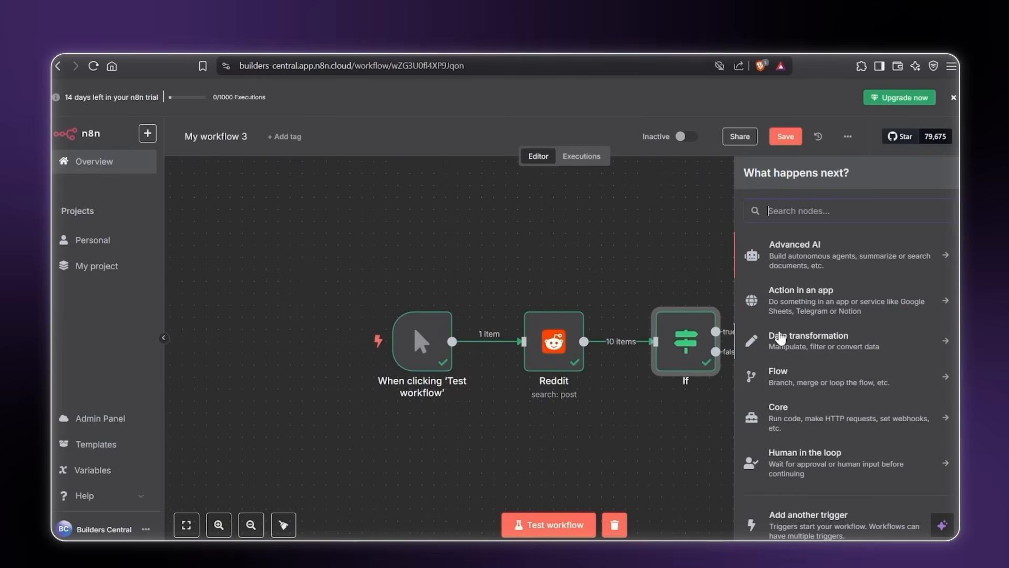
Step: Add an Edit Fields (Set) node after the If step
{"action": "type", "text": "set"}
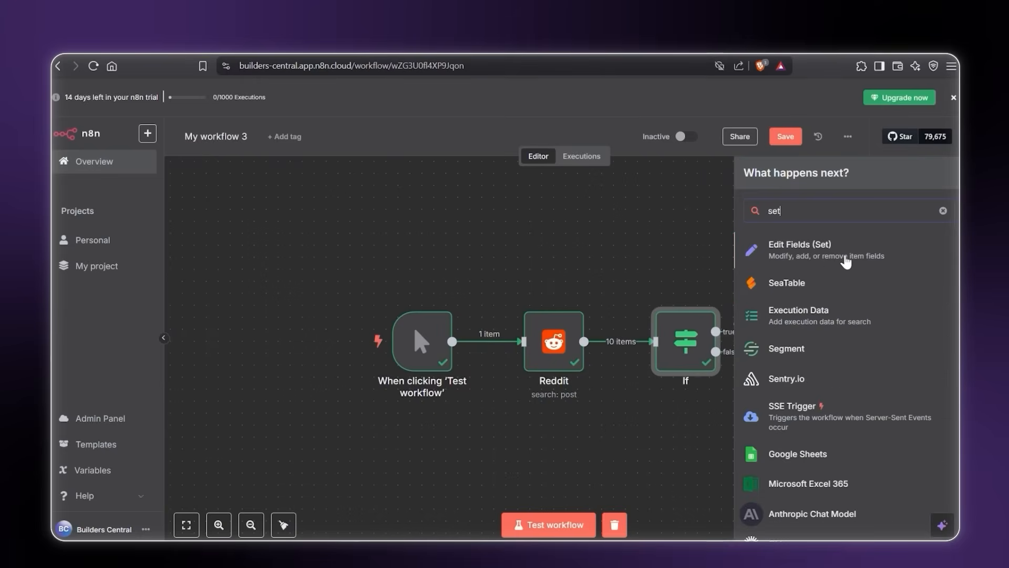
{"action": "left_click", "coordinate": [799, 249]}
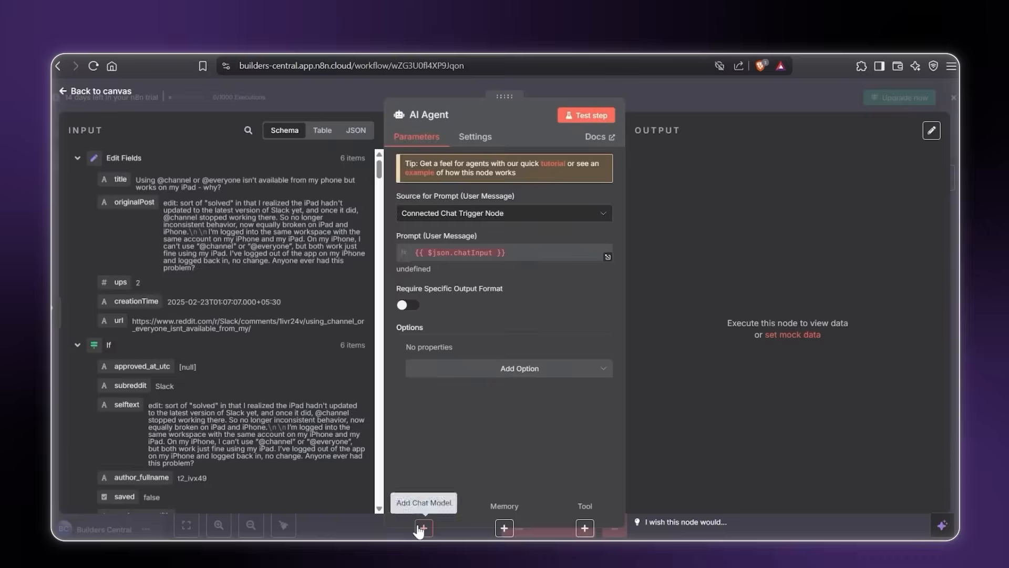
Step: Attach the Google Gemini chat model and set the prompt source to Define below
{"action": "left_click", "coordinate": [422, 528]}
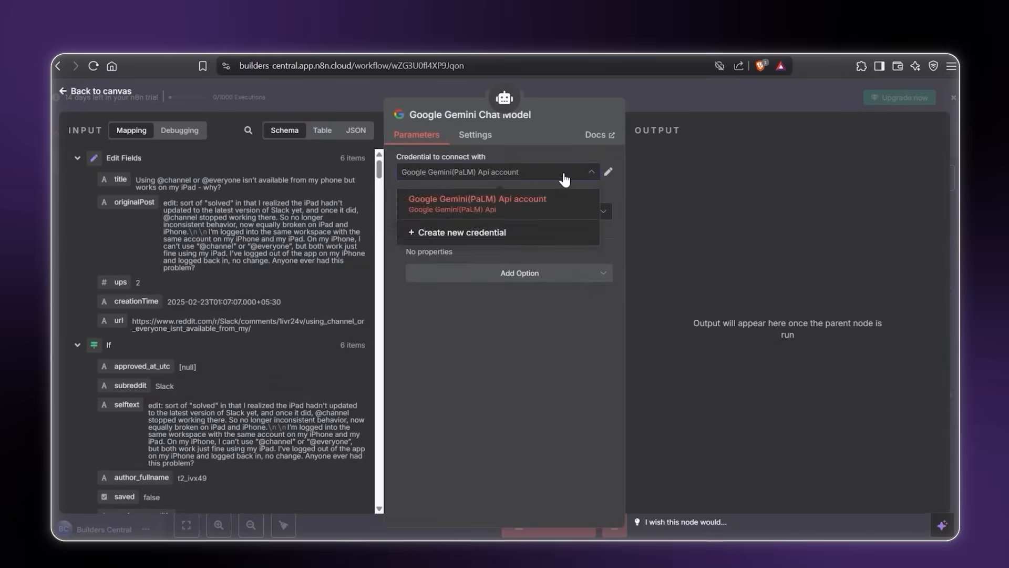
{"action": "left_click", "coordinate": [476, 198]}
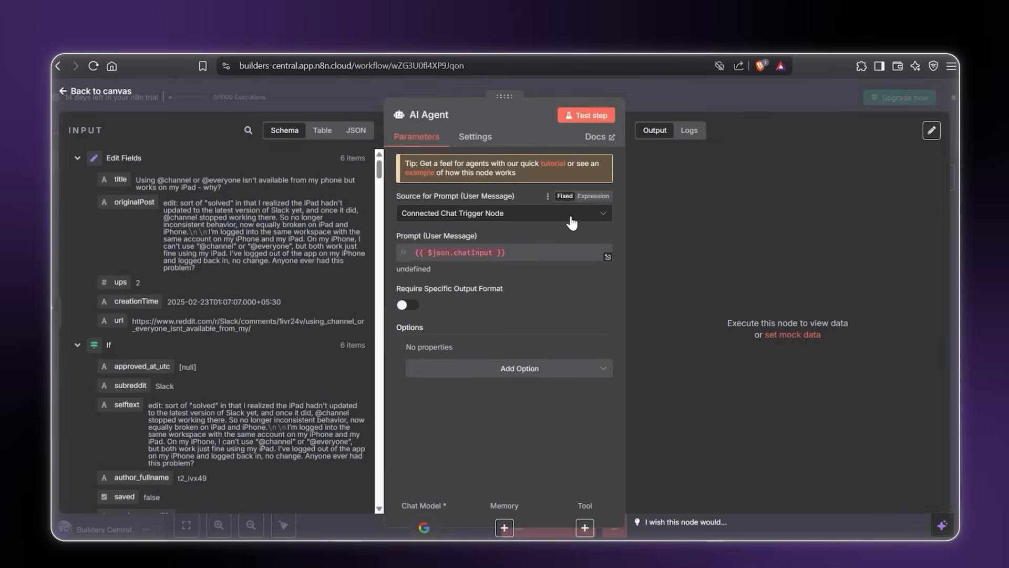
{"action": "left_click", "coordinate": [504, 212]}
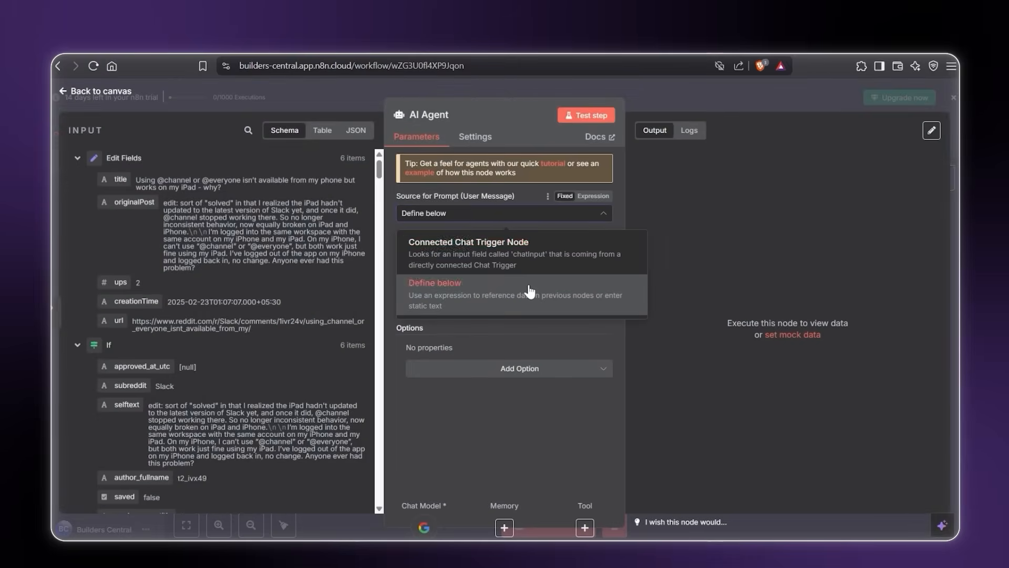
{"action": "left_click", "coordinate": [434, 283]}
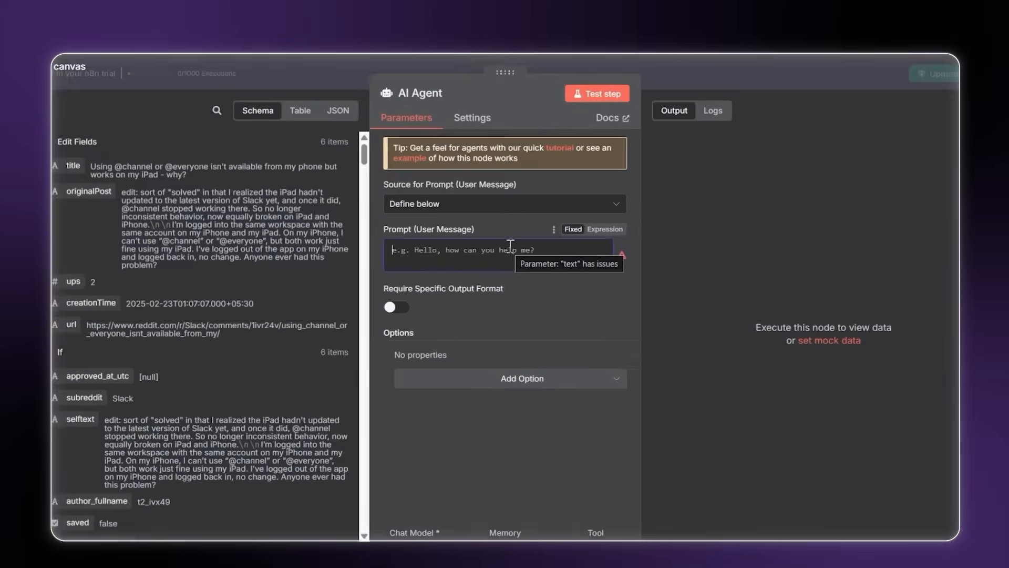
Step: Write a prompt judging whether a post describes a specific Slack problem or feature need
{"action": "type", "text": "Define weather the reddit post is talking about the"}
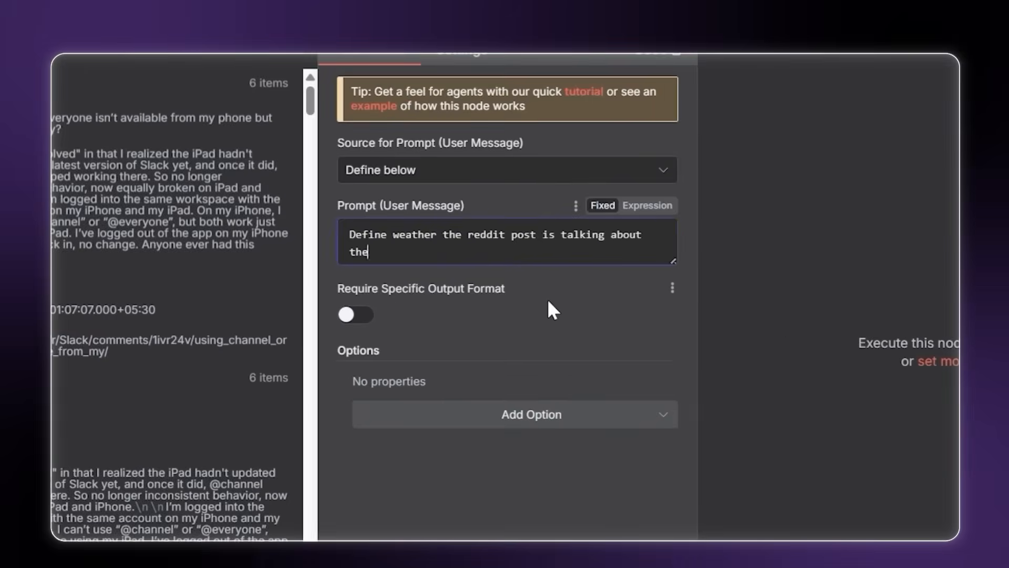
{"action": "type", "text": "problems faced by the users of slack."}
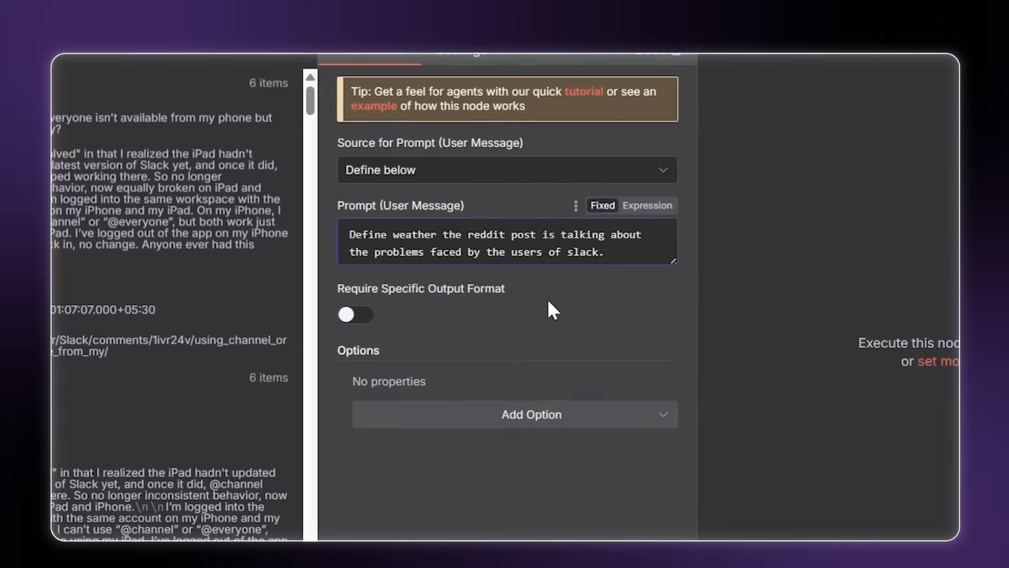
{"action": "type", "text": "or they need a solution on how they want new f"}
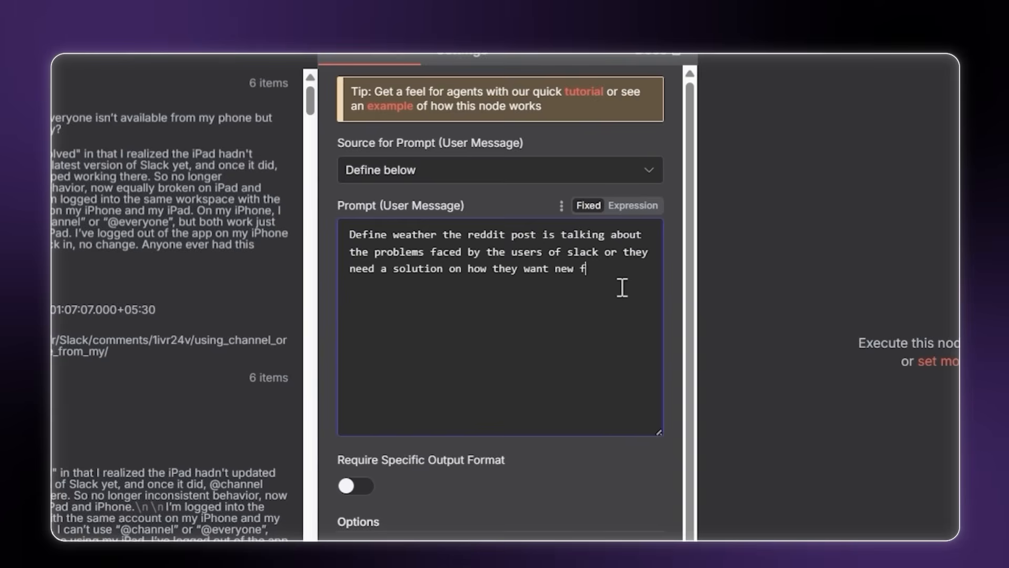
{"action": "type", "text": "eatures in slack. The po"}
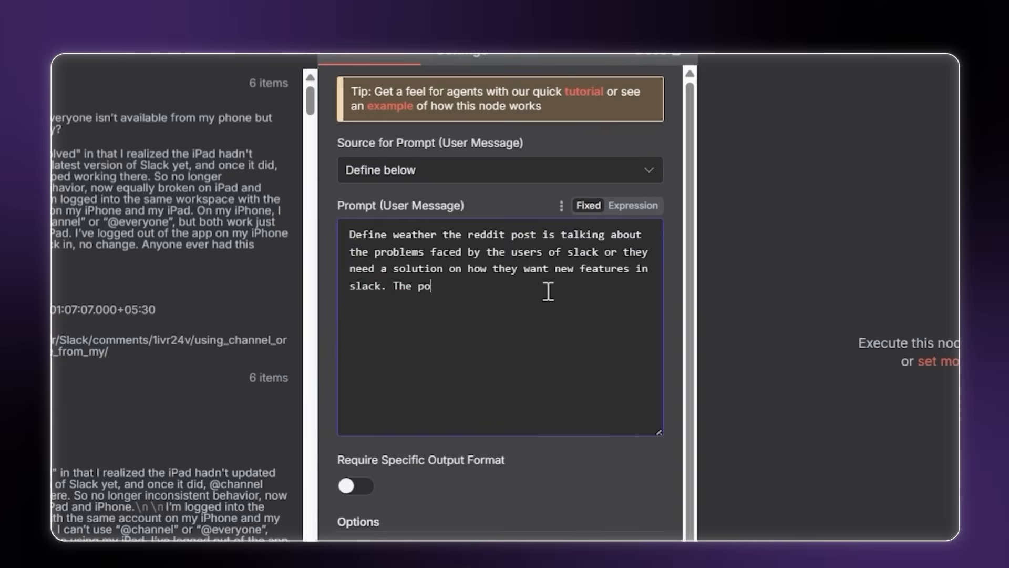
{"action": "type", "text": "st should mention a specific problem faced by the users"}
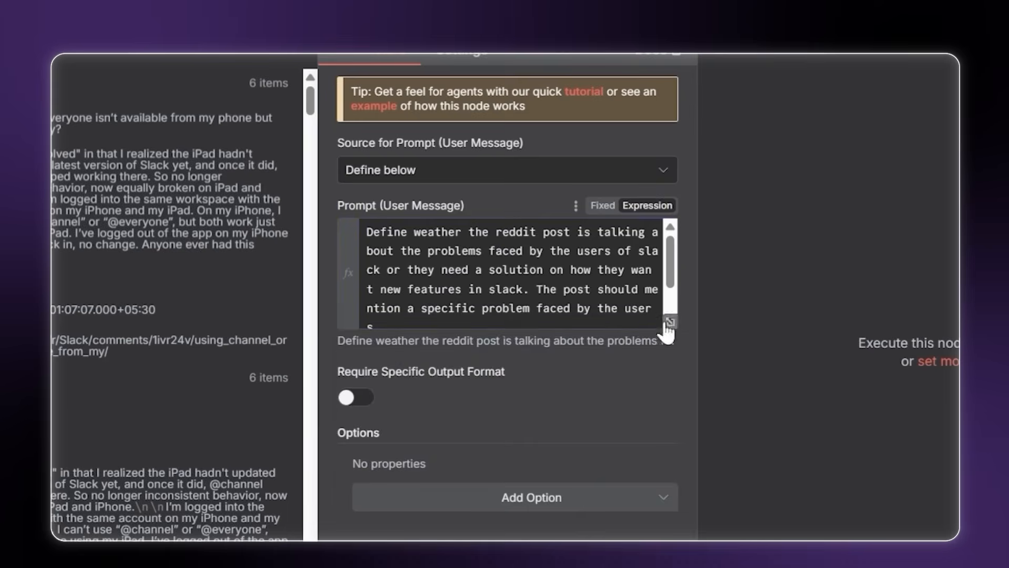
{"action": "left_click", "coordinate": [588, 109]}
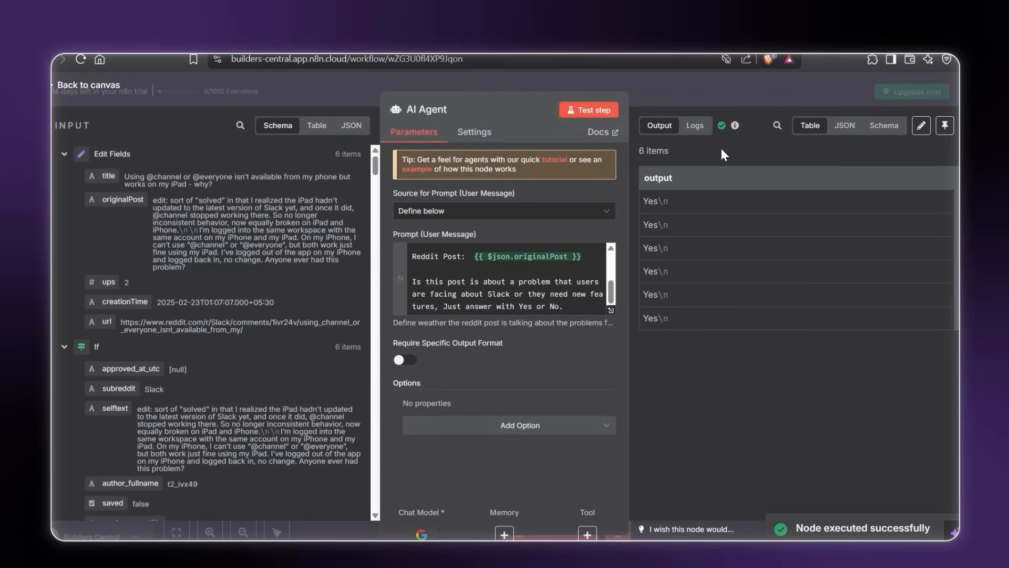
{"action": "mouse_move", "coordinate": [484, 148]}
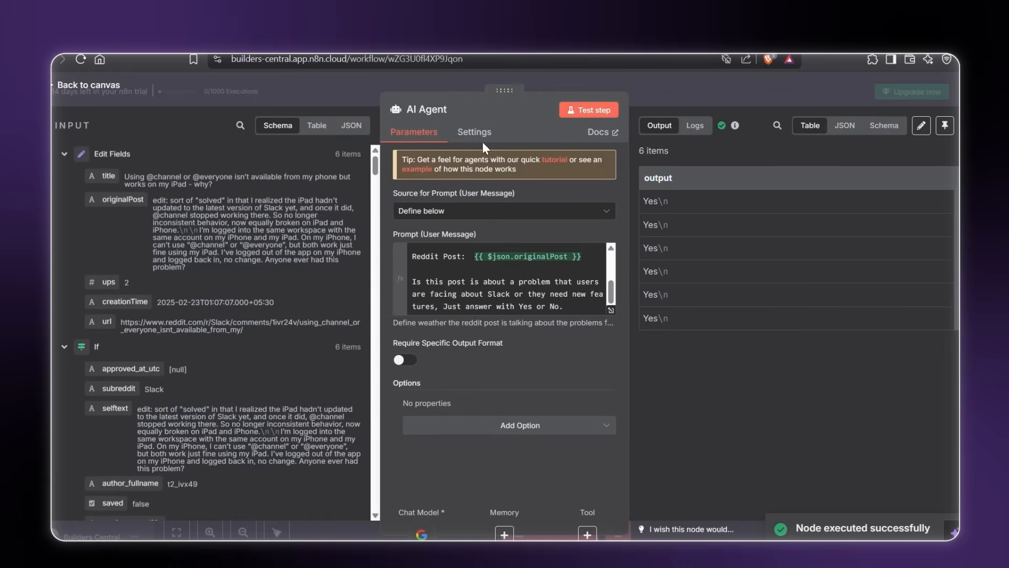
{"action": "mouse_move", "coordinate": [68, 112]}
{"action": "type", "text": "Exaplin about the problem"}
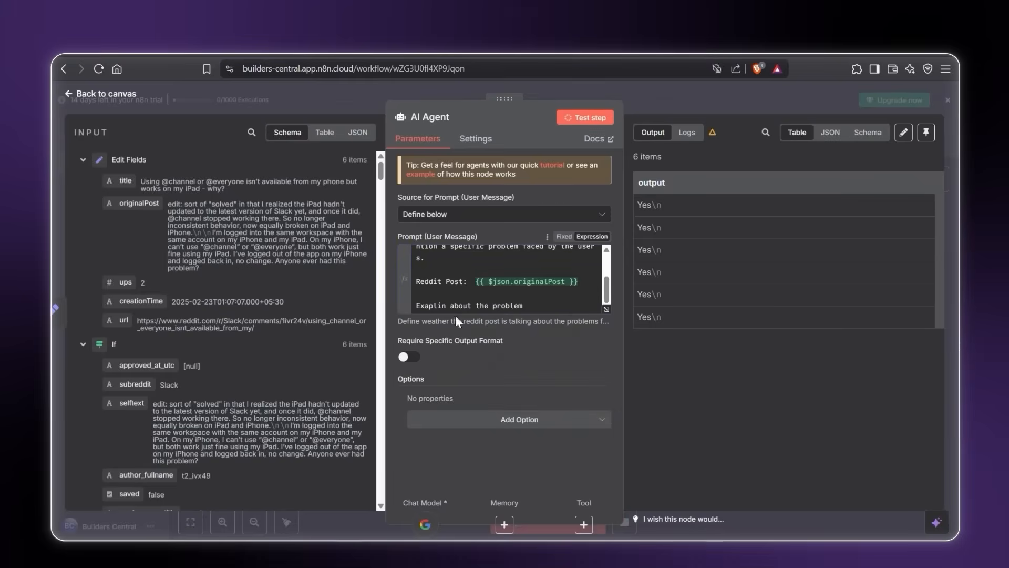
{"action": "left_click", "coordinate": [584, 117]}
{"action": "type", "text": "m"}
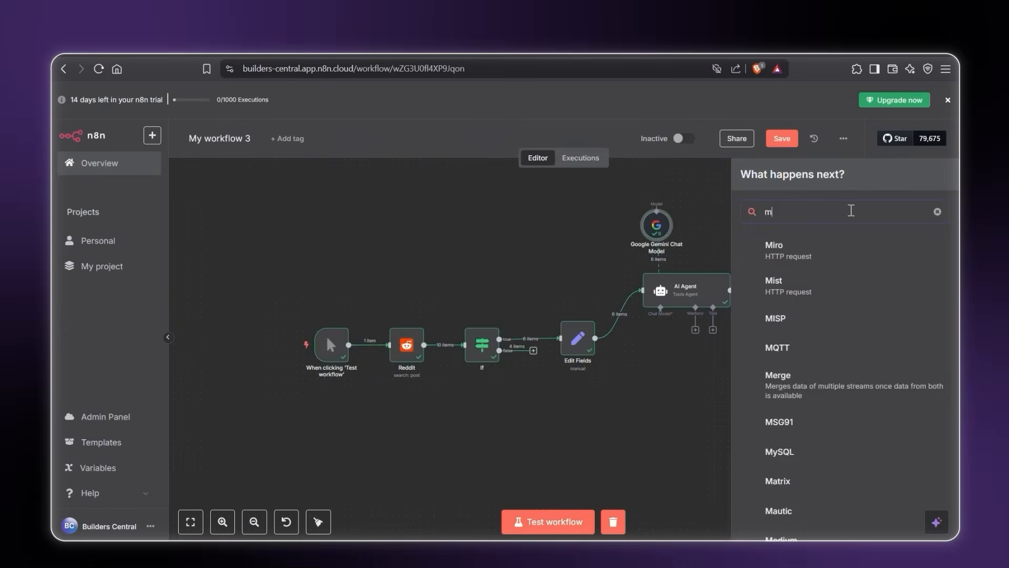
Step: Add a Merge node combining inputs by position, including unpaired items
{"action": "left_click", "coordinate": [776, 375]}
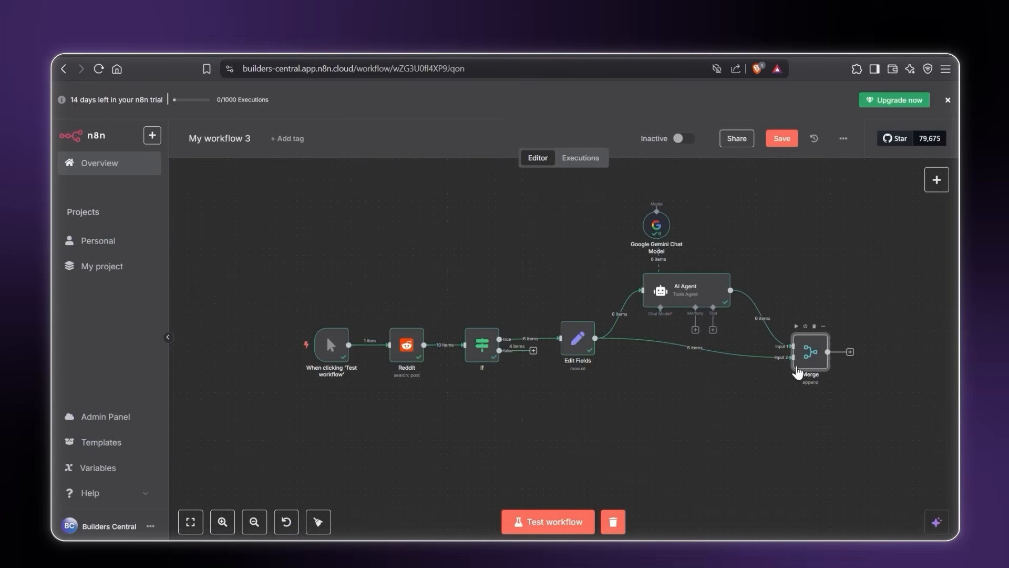
{"action": "double_click", "coordinate": [809, 352]}
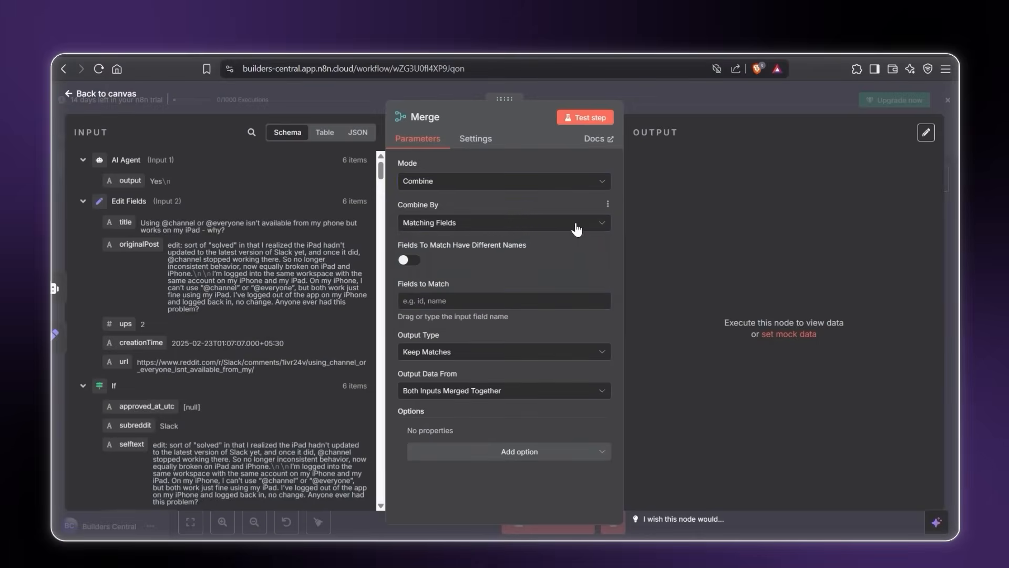
{"action": "left_click", "coordinate": [501, 222]}
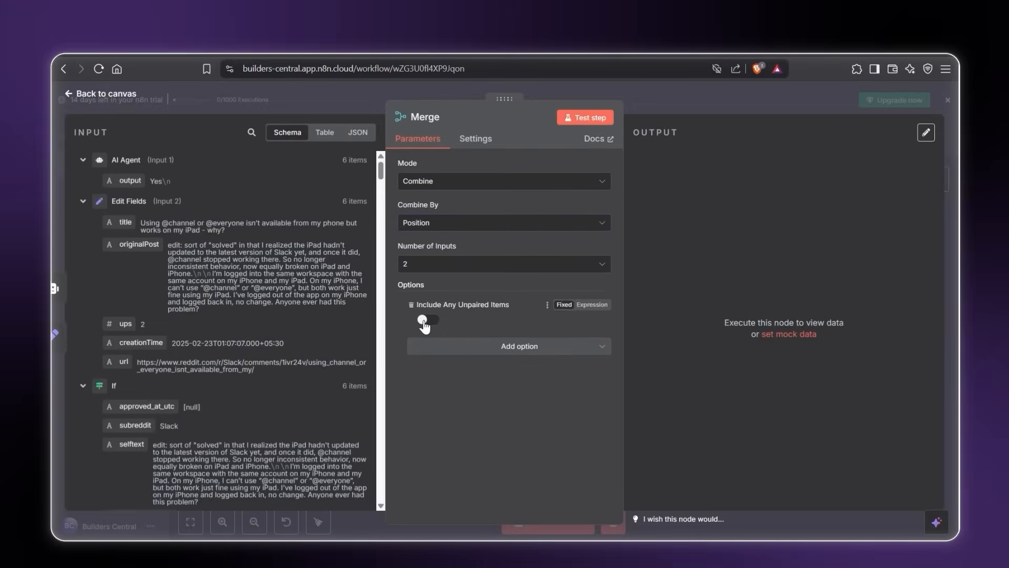
{"action": "left_click", "coordinate": [427, 319]}
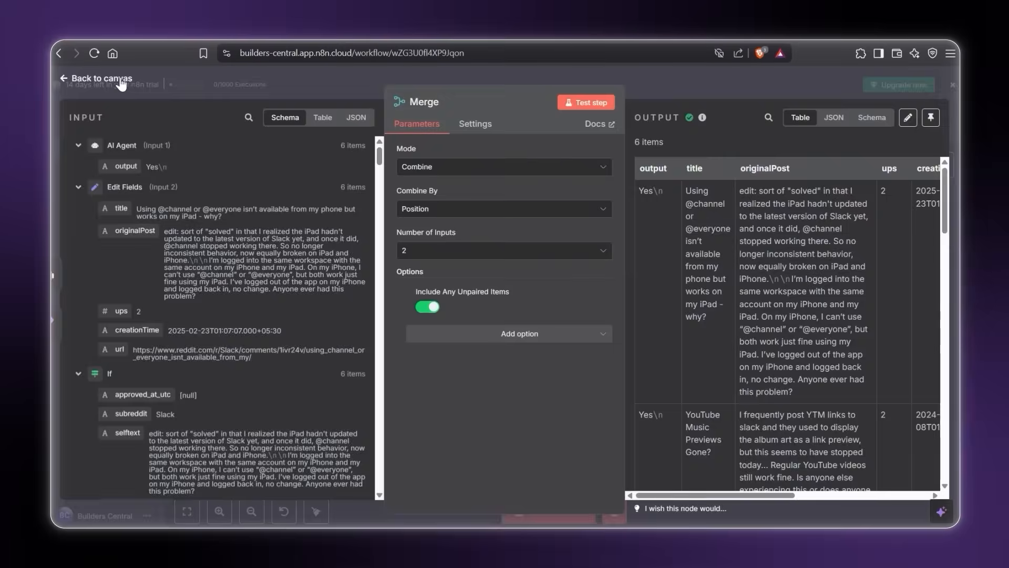
{"action": "left_click", "coordinate": [96, 77]}
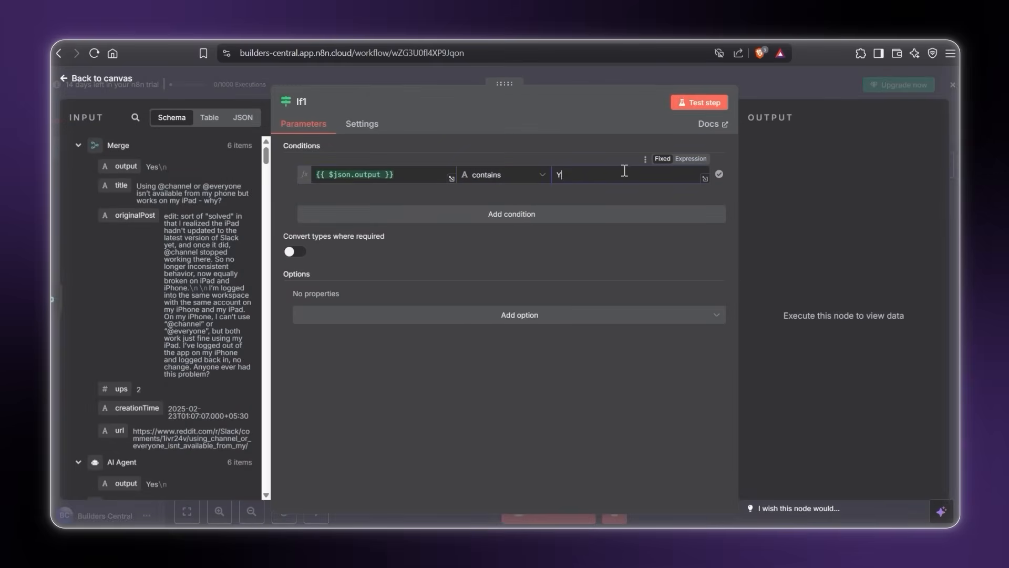
Step: Finish the If1 condition output contains 'Yes' and test it on the merged items
{"action": "type", "text": "es"}
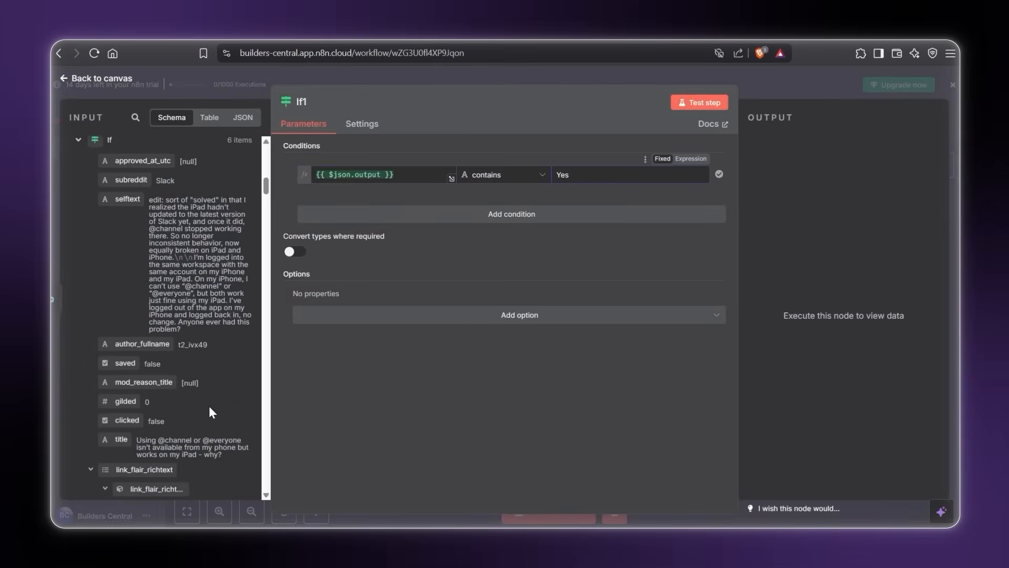
{"action": "left_click", "coordinate": [699, 103]}
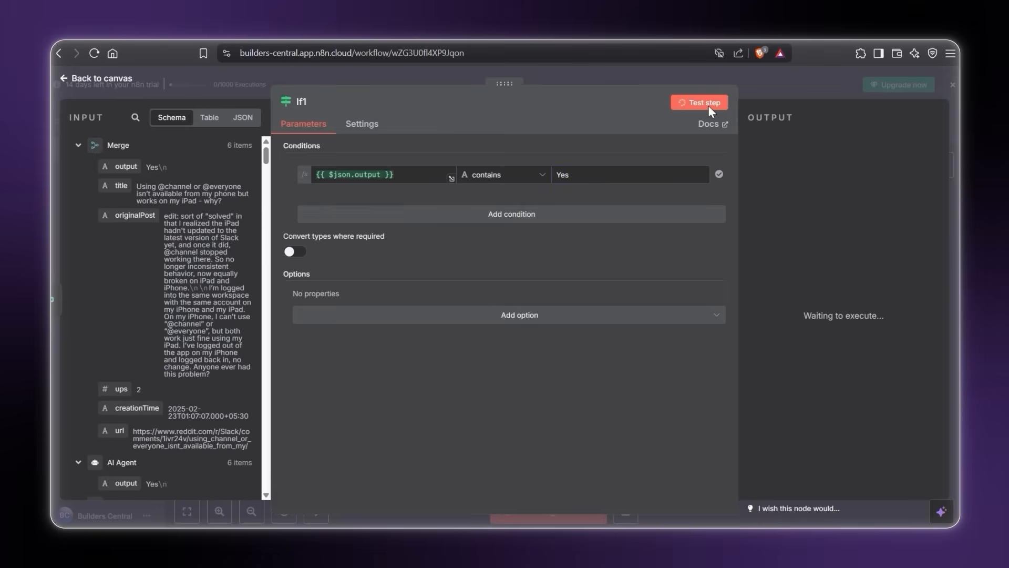
{"action": "left_click", "coordinate": [700, 102]}
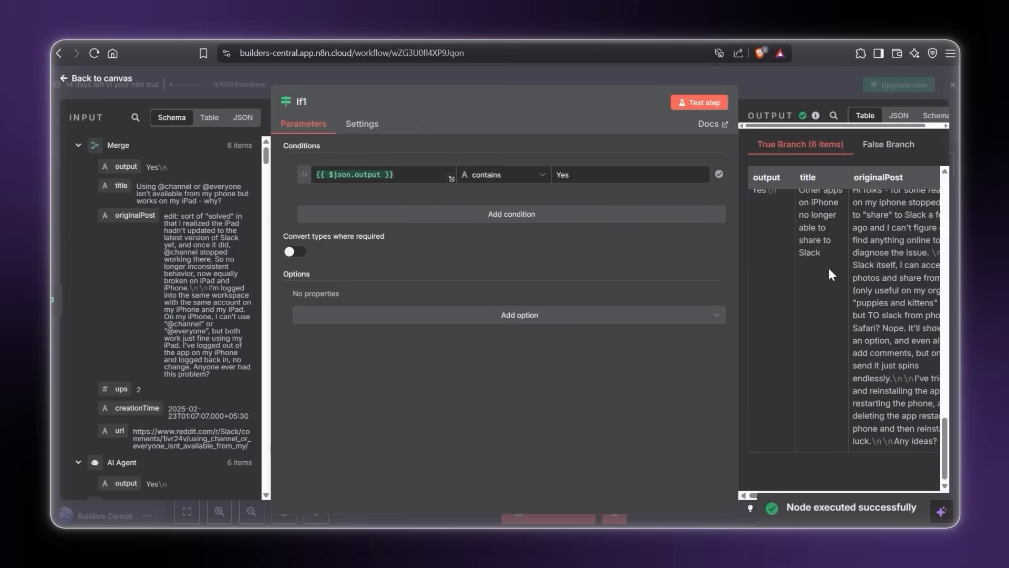
{"action": "left_click", "coordinate": [97, 78]}
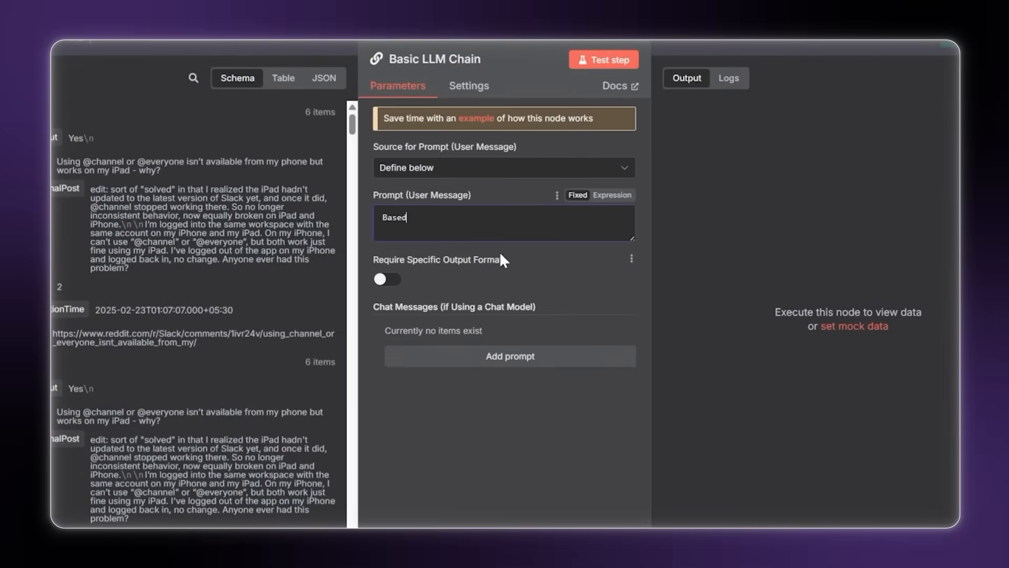
Step: Write the LLM Chain prompt asking for a concise fix plan, inserting originalPost
{"action": "type", "text": "on the reddit post, suggest a plan or a solution"}
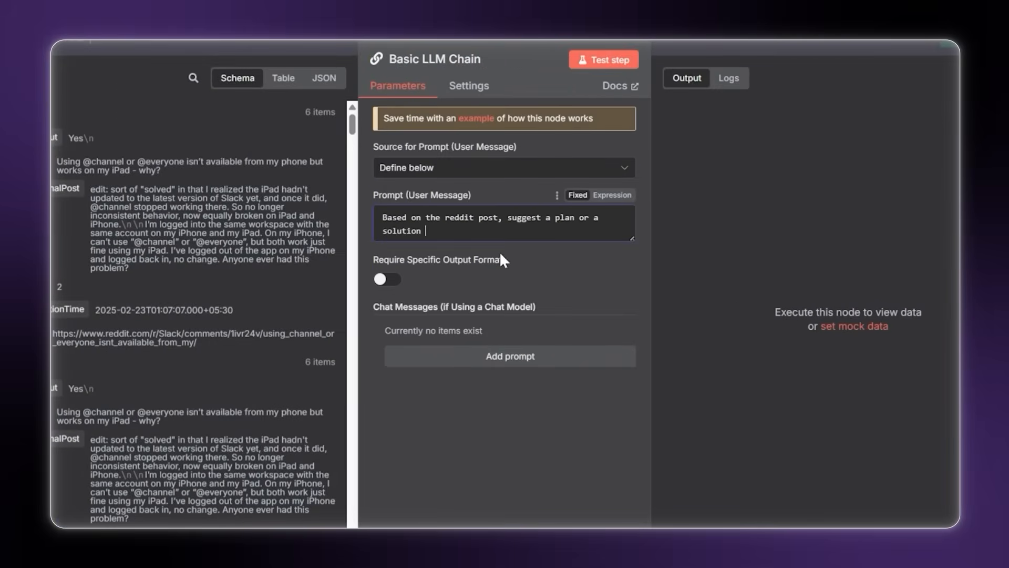
{"action": "type", "text": "on how i fix the issues the users are f"}
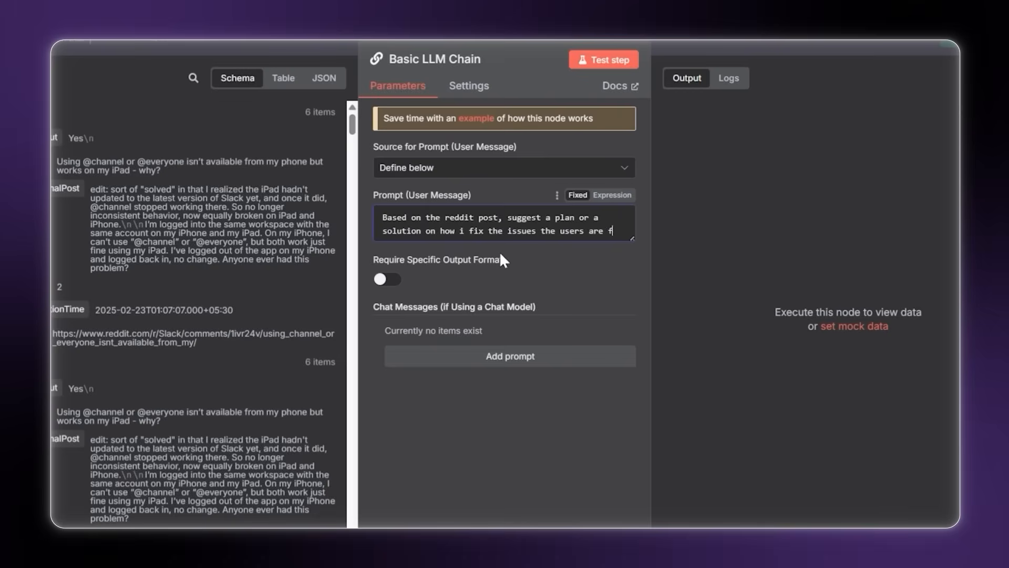
{"action": "left_click", "coordinate": [610, 195]}
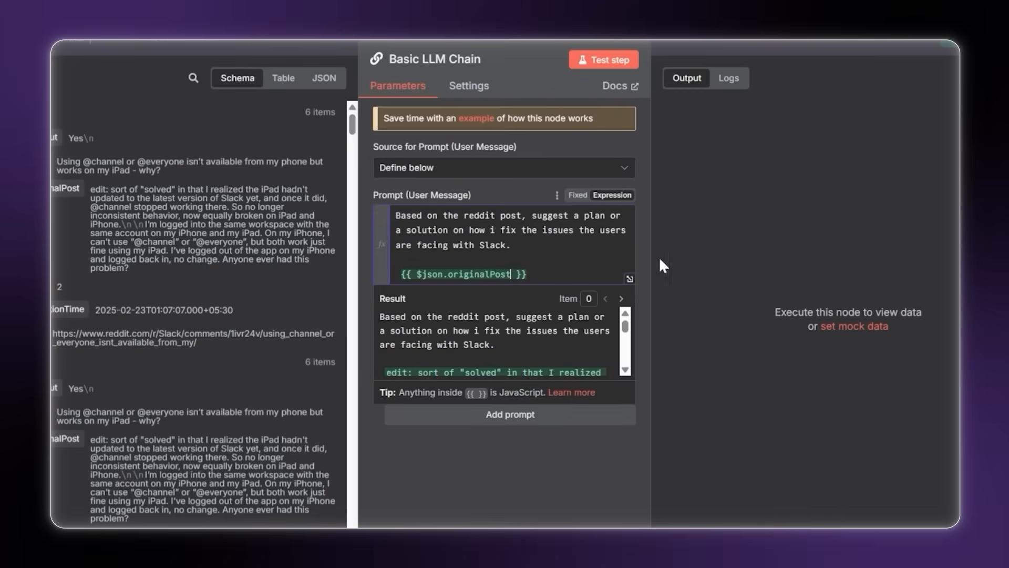
{"action": "type", "text": "Provide a"}
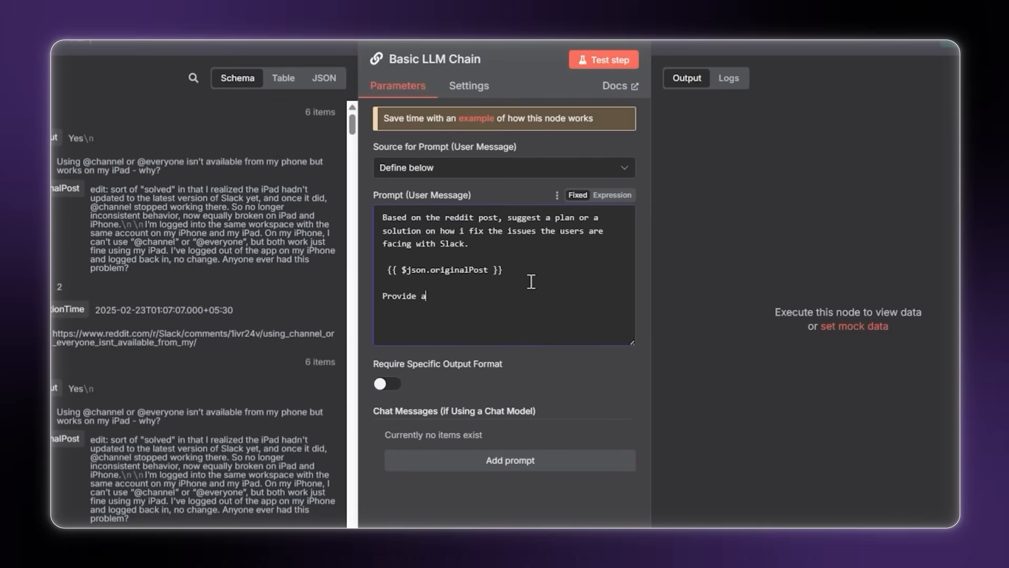
{"action": "type", "text": "concise solution on how we can fix the p"}
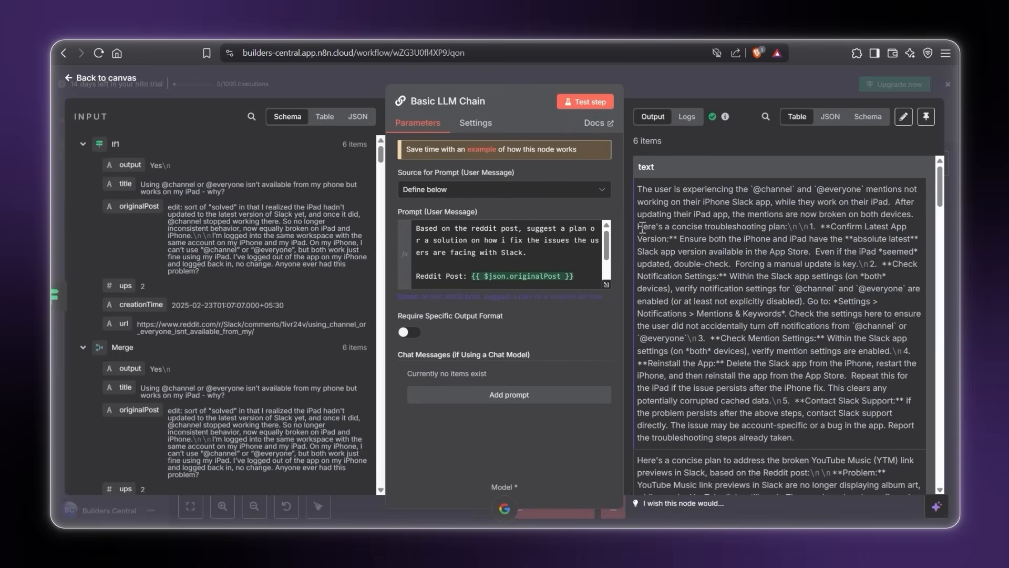
{"action": "mouse_move", "coordinate": [914, 292]}
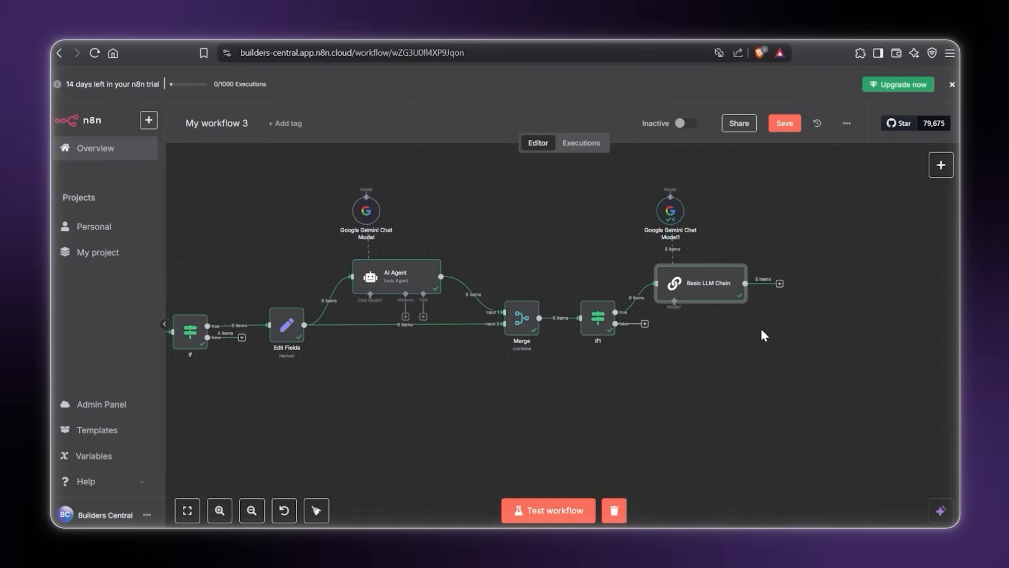
{"action": "mouse_move", "coordinate": [653, 334]}
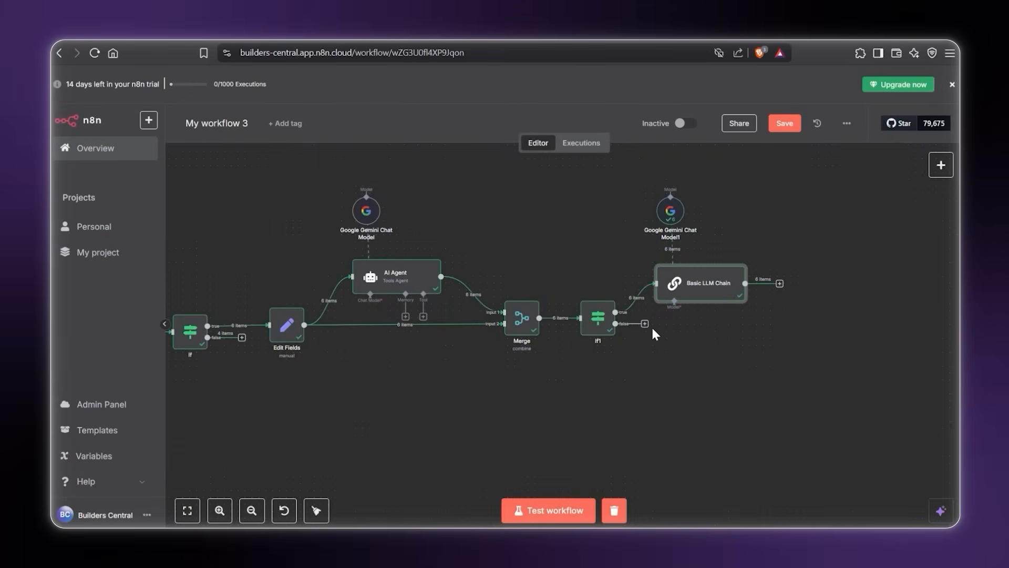
Step: Add a Merge node after the LLM chain and a Google Sheets 'Append row in sheet' step with Google sign-in
{"action": "left_click", "coordinate": [645, 323]}
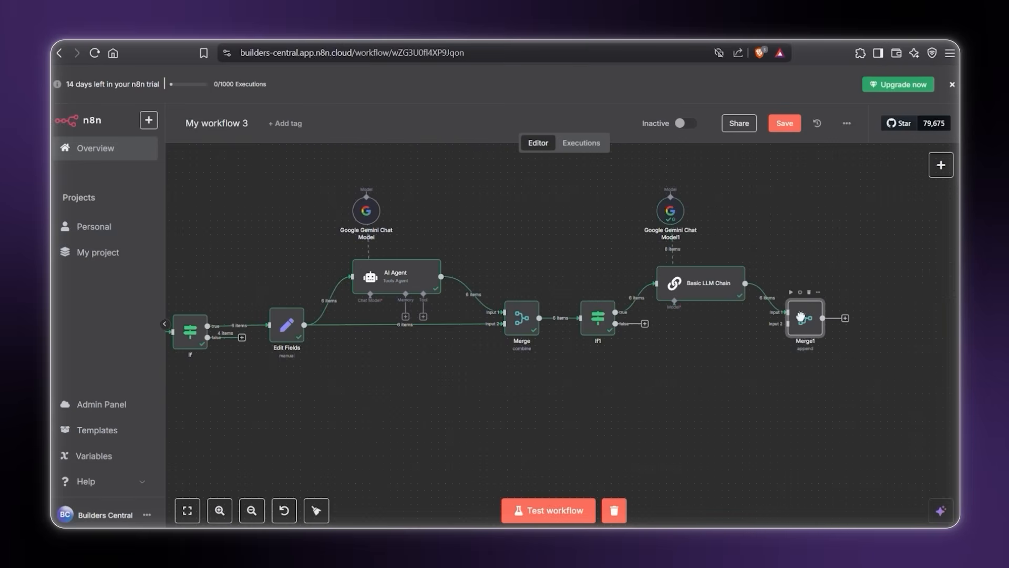
{"action": "mouse_move", "coordinate": [597, 318]}
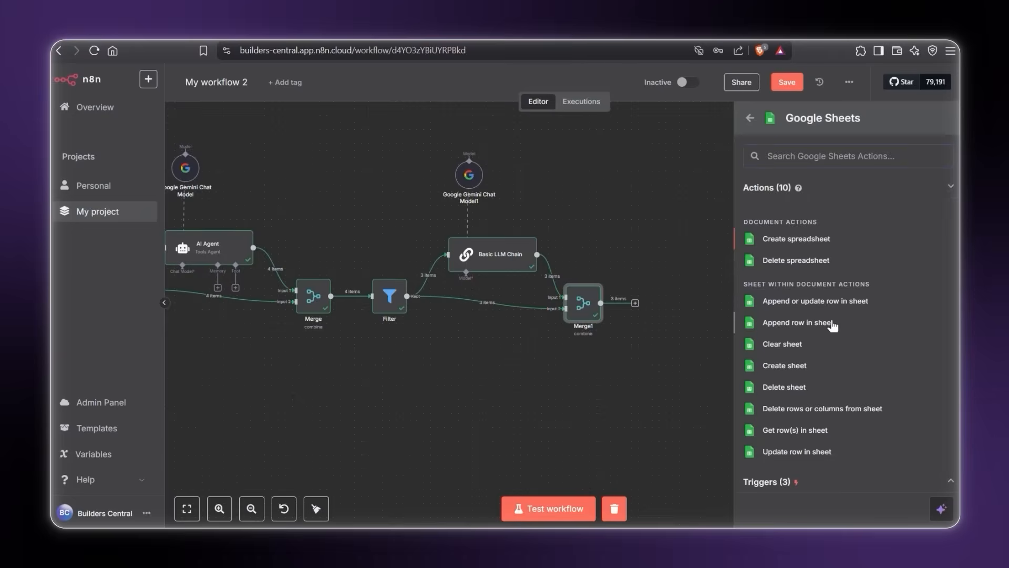
{"action": "left_click", "coordinate": [800, 322]}
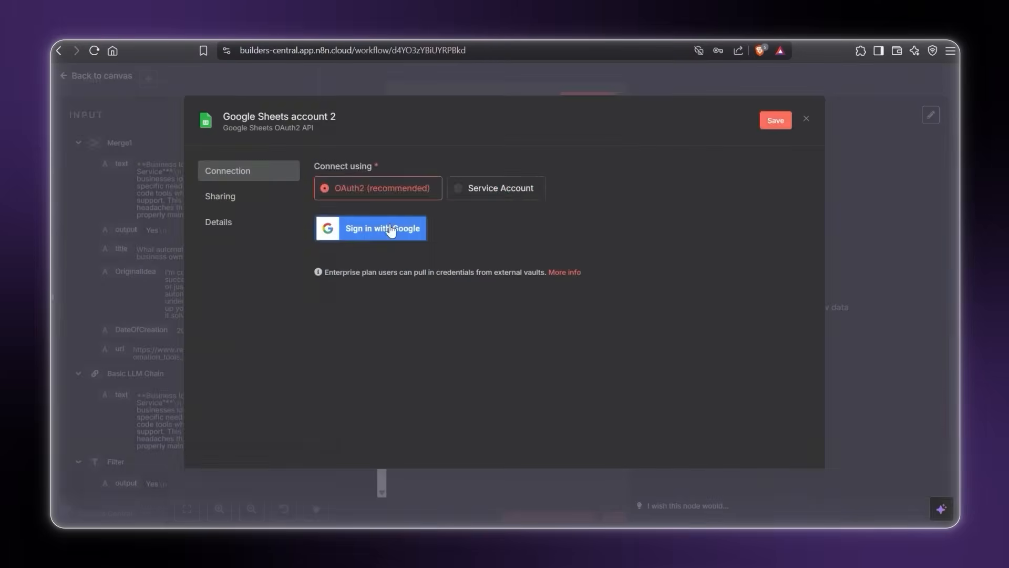
{"action": "left_click", "coordinate": [370, 227]}
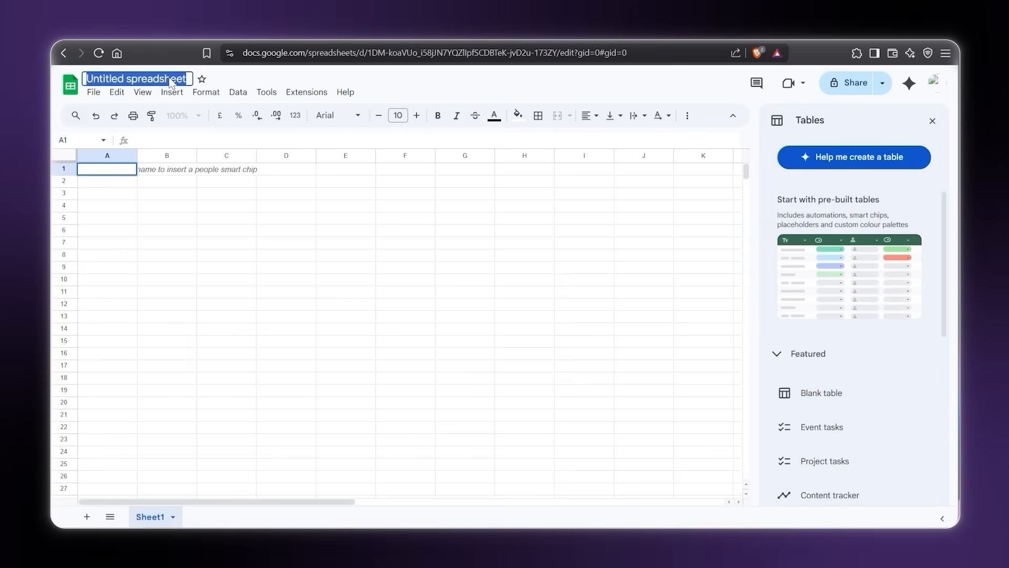
Step: Name the spreadsheet 'problems in slack' and close the Tables suggestions panel
{"action": "type", "text": "problems in slack"}
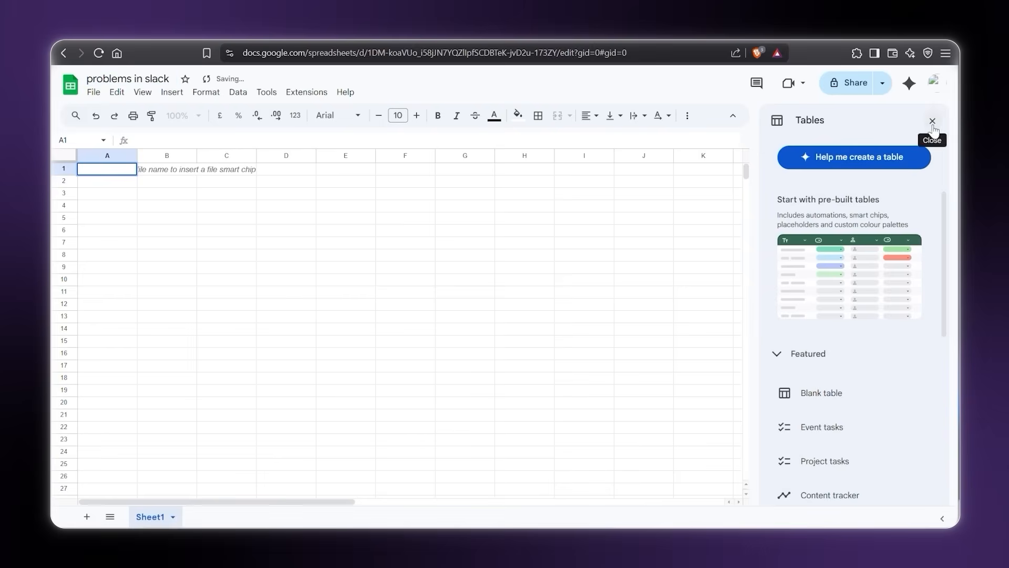
{"action": "left_click", "coordinate": [931, 121]}
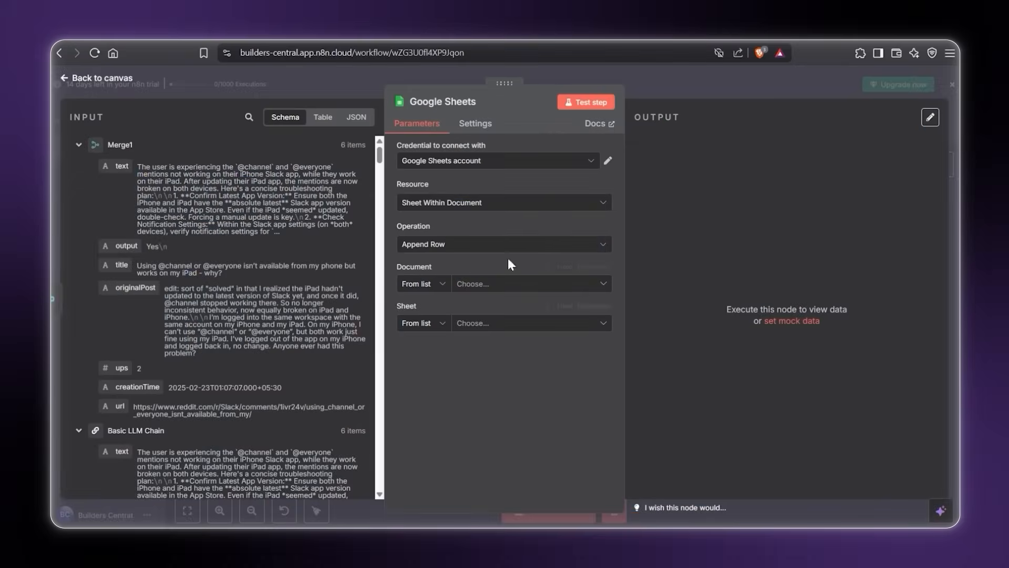
{"action": "mouse_move", "coordinate": [481, 294]}
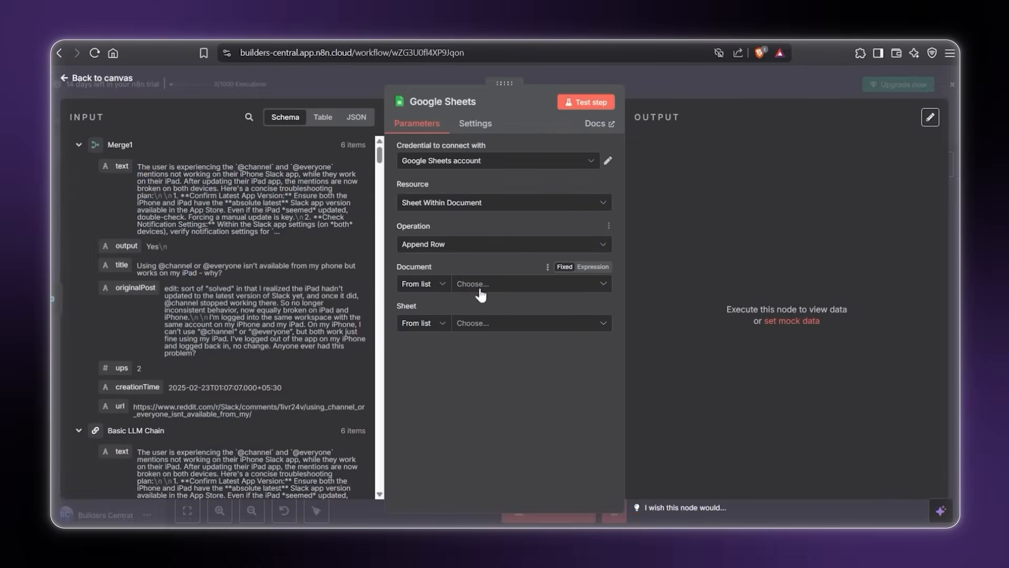
Step: Target the 'problems in slack' document and Sheet1 in the Google Sheets step
{"action": "left_click", "coordinate": [529, 284]}
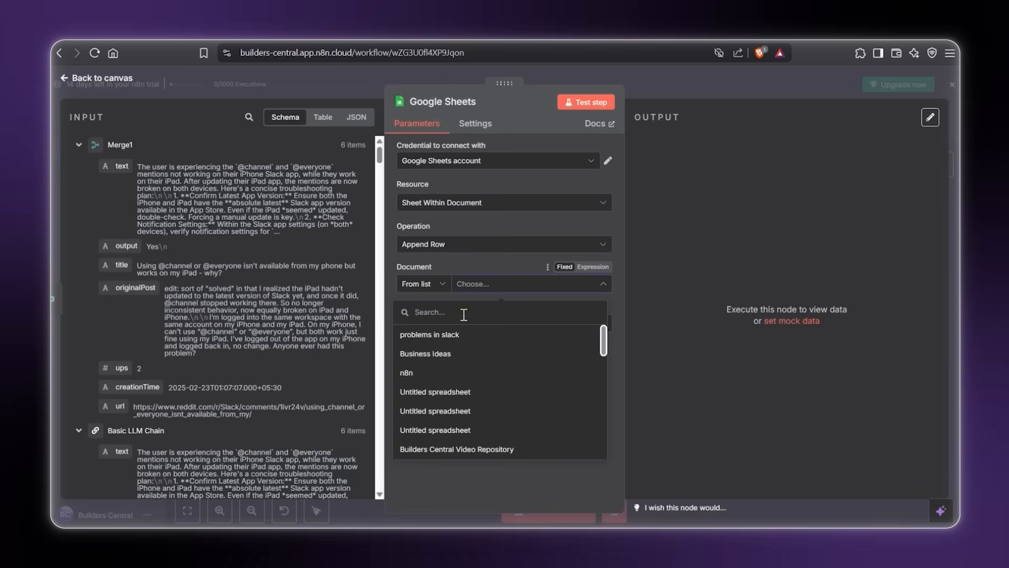
{"action": "left_click", "coordinate": [429, 334]}
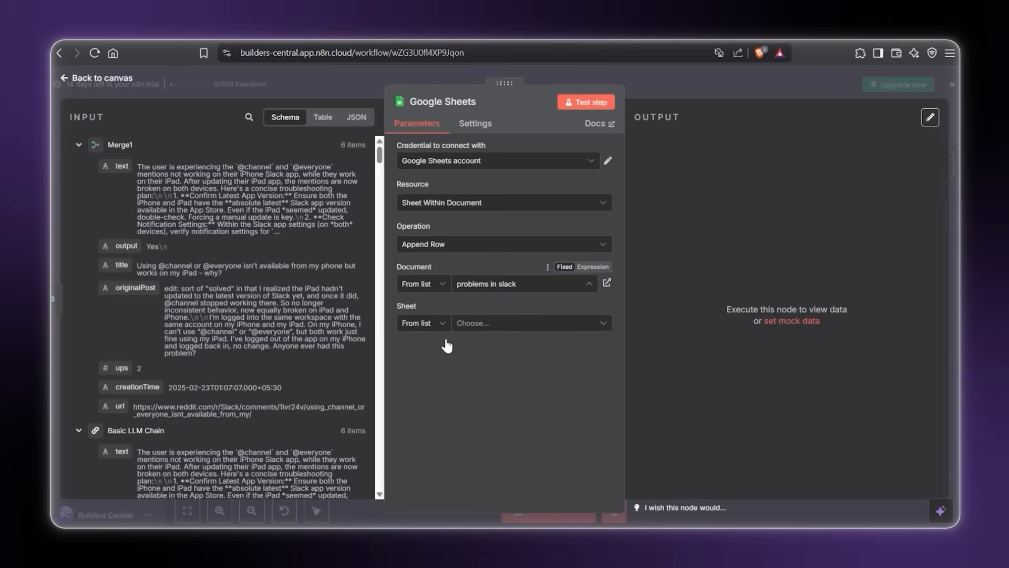
{"action": "left_click", "coordinate": [527, 322]}
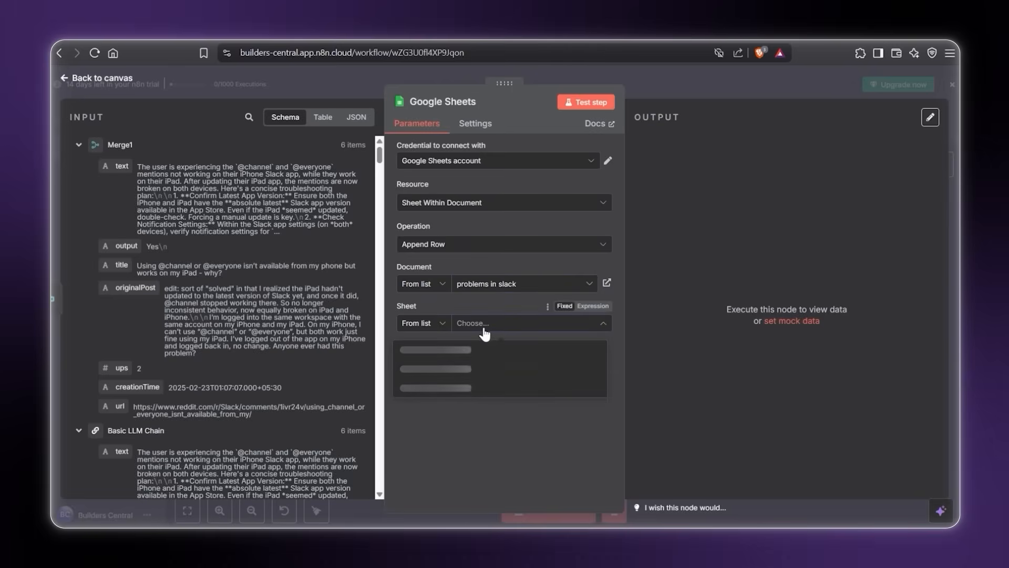
{"action": "left_click", "coordinate": [434, 349]}
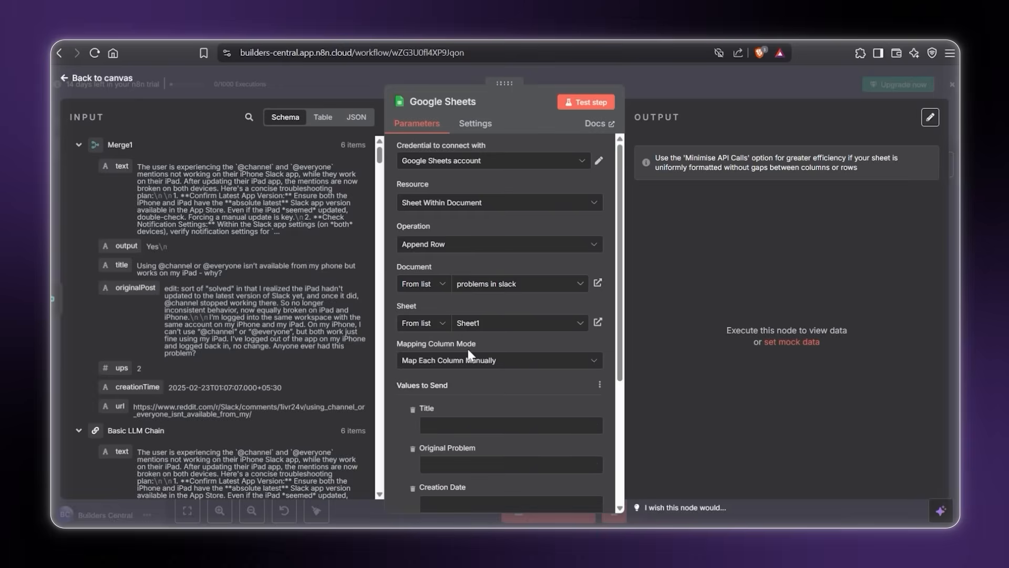
Step: Review the column mappings and run the row-appending step
{"action": "scroll", "scroll_direction": "down", "scroll_amount": 3}
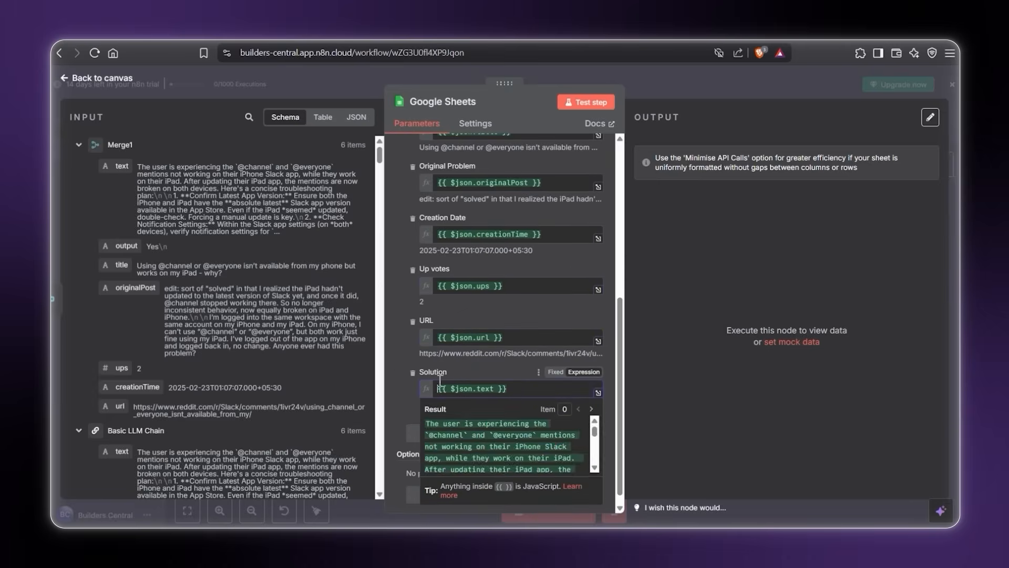
{"action": "left_click", "coordinate": [587, 102]}
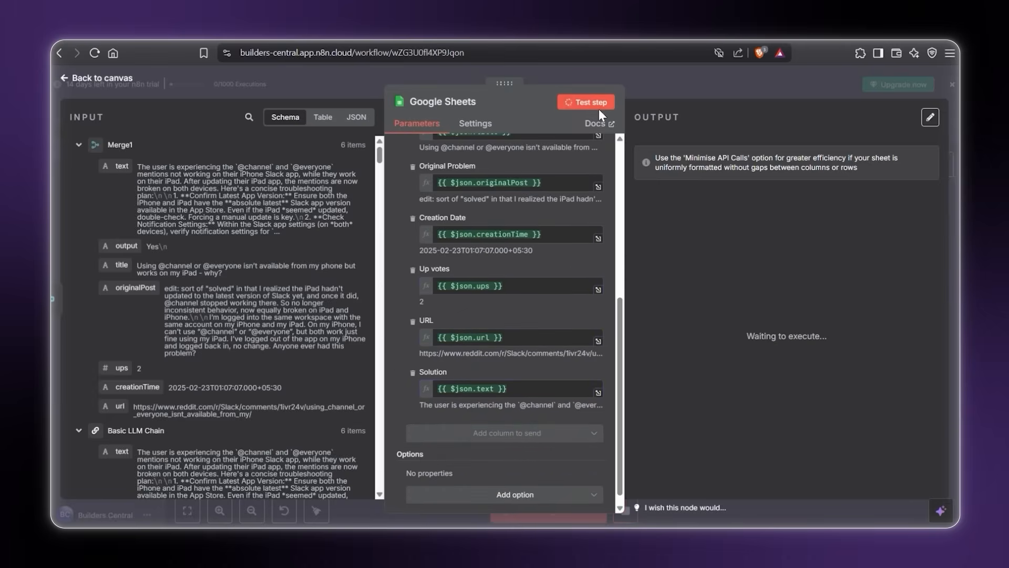
{"action": "scroll", "scroll_direction": "up", "scroll_amount": 3}
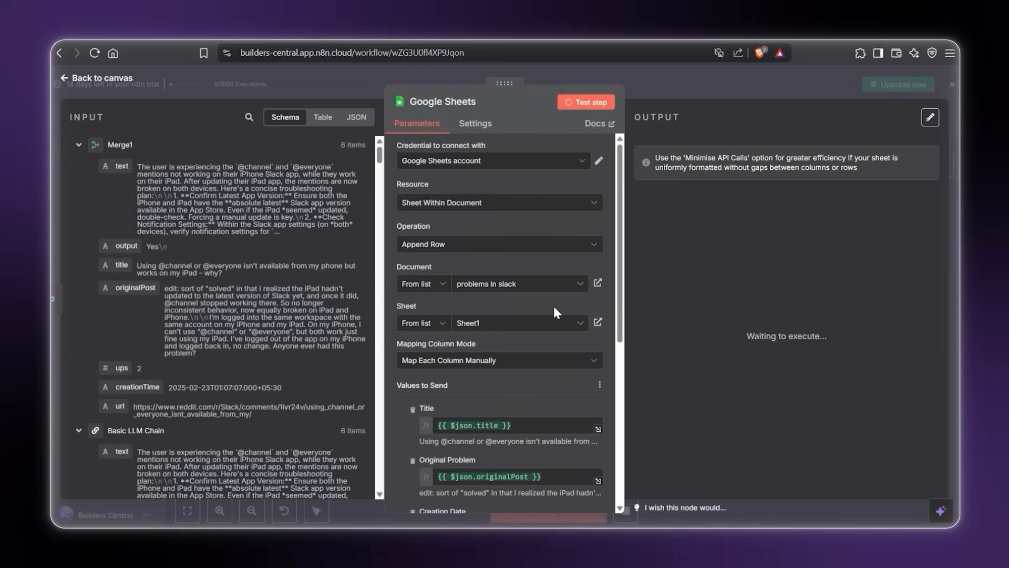
{"action": "left_click", "coordinate": [585, 101]}
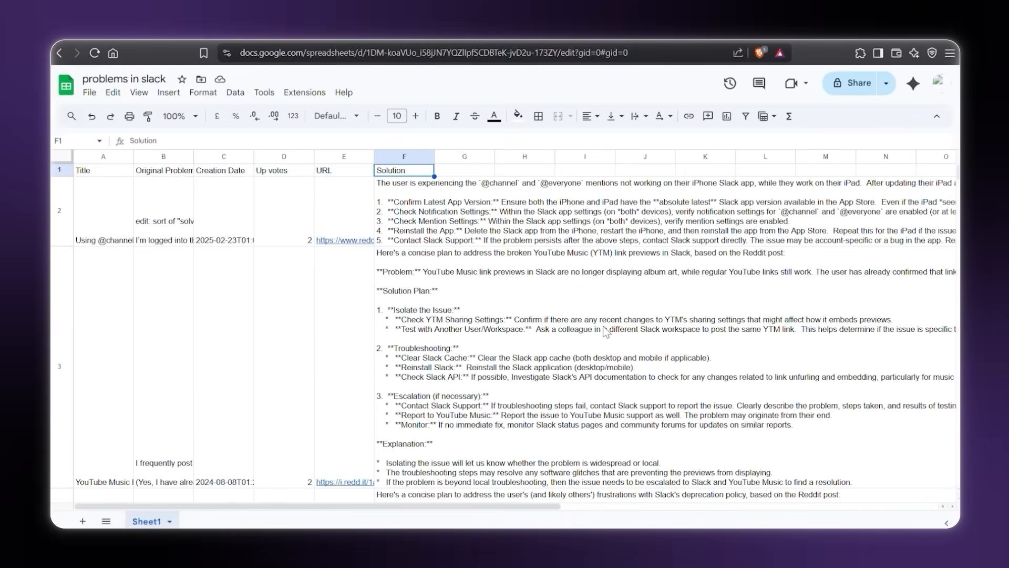
Step: Scroll through the appended Reddit post rows and their solutions in the sheet
{"action": "scroll", "scroll_direction": "down", "scroll_amount": 3}
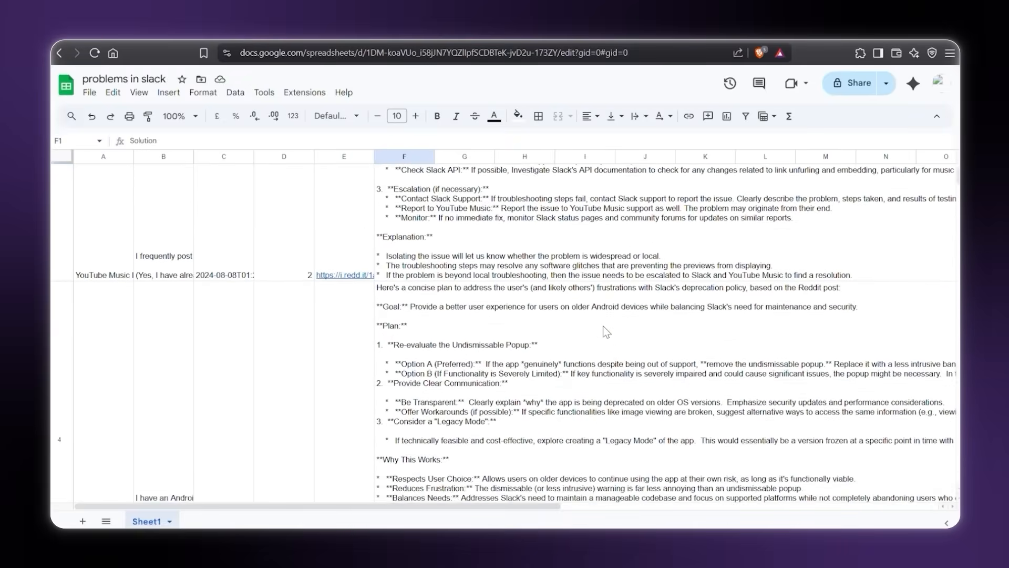
{"action": "scroll", "scroll_direction": "down", "scroll_amount": 3}
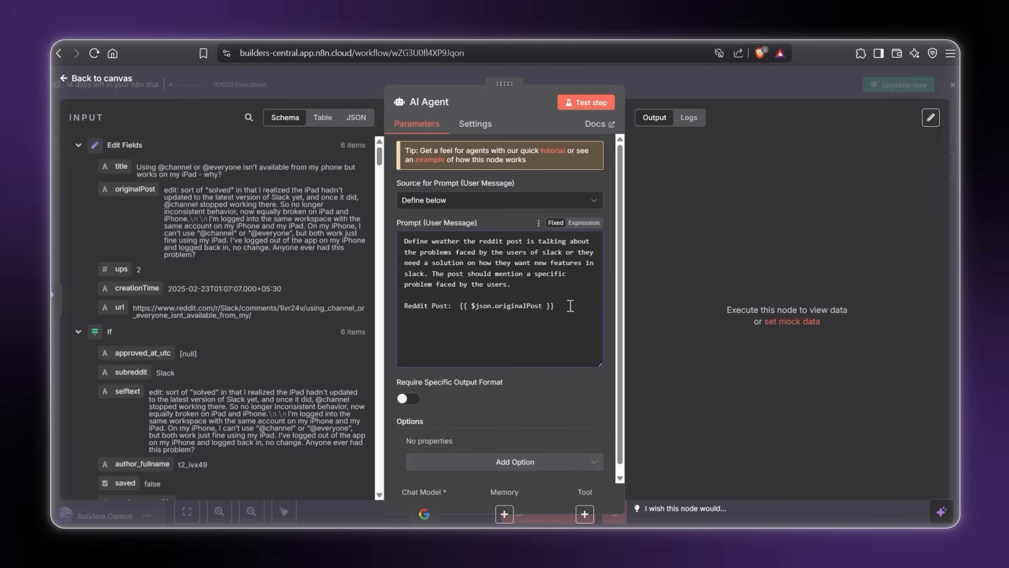
Step: Open the AI Agent's post-classification prompt field, with Yes outputs for all 6 posts shown
{"action": "left_click", "coordinate": [585, 102]}
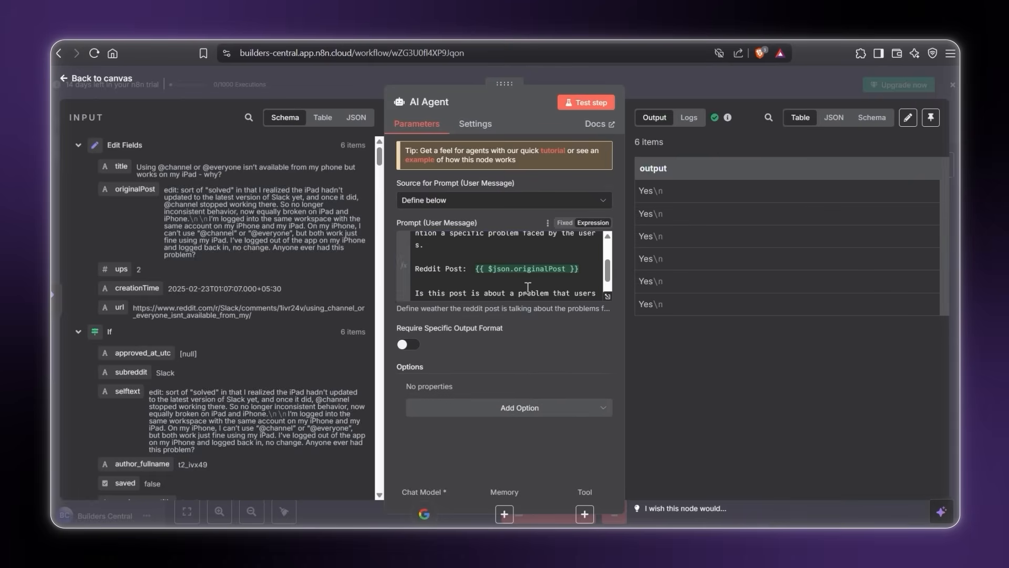